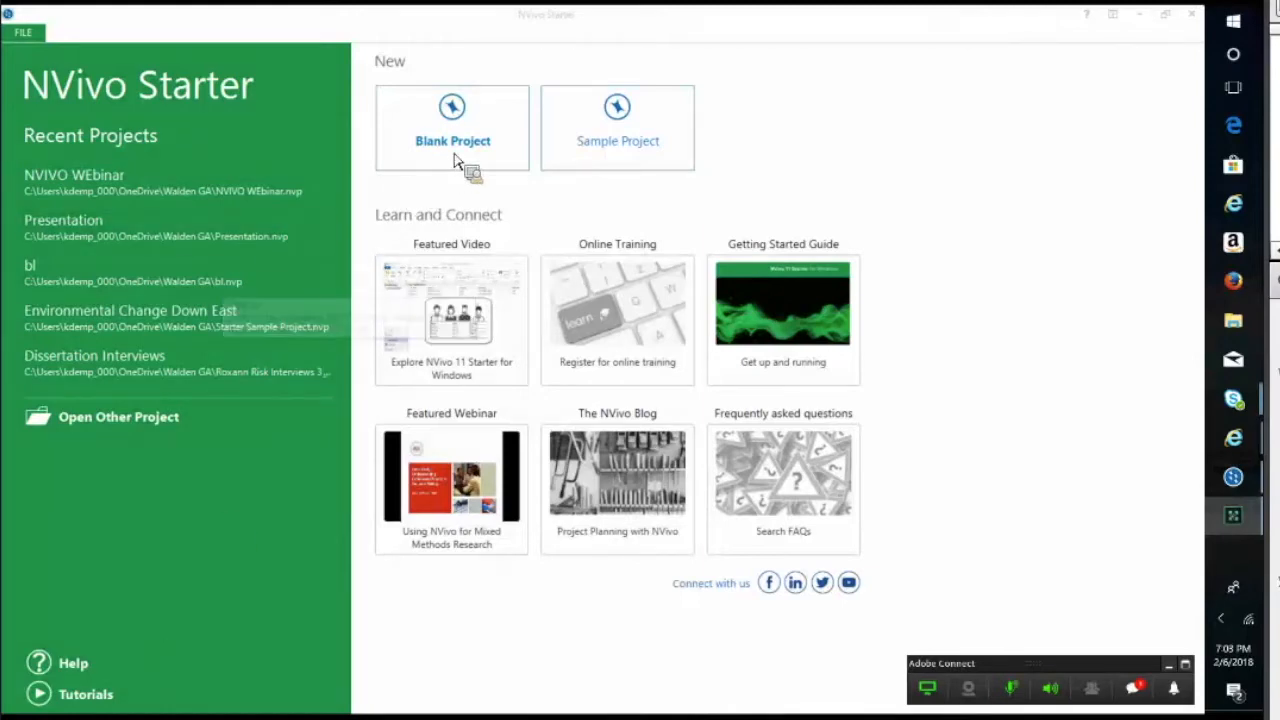
Start a new Blank Project from the NVivo Starter start screen
{"action": "left_click", "coordinate": [452, 128]}
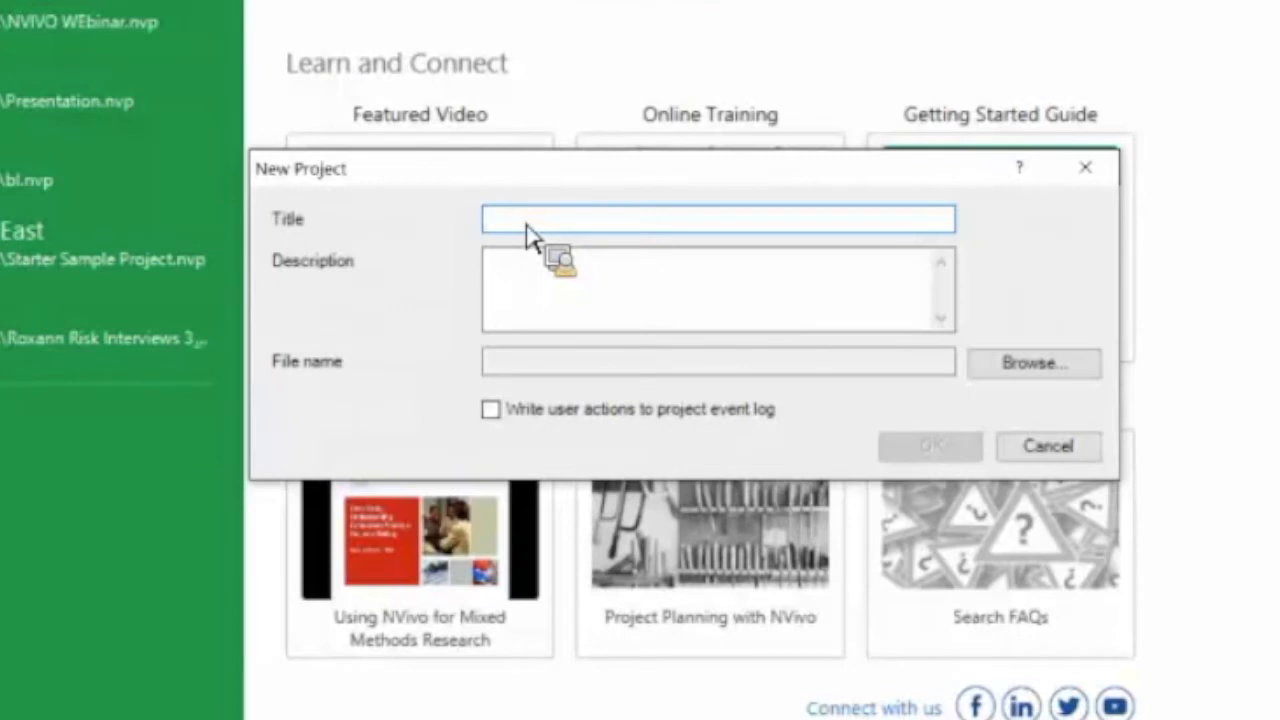
Name the new project 'Webinar Project 1' and create it
{"action": "type", "text": "WEbinar"}
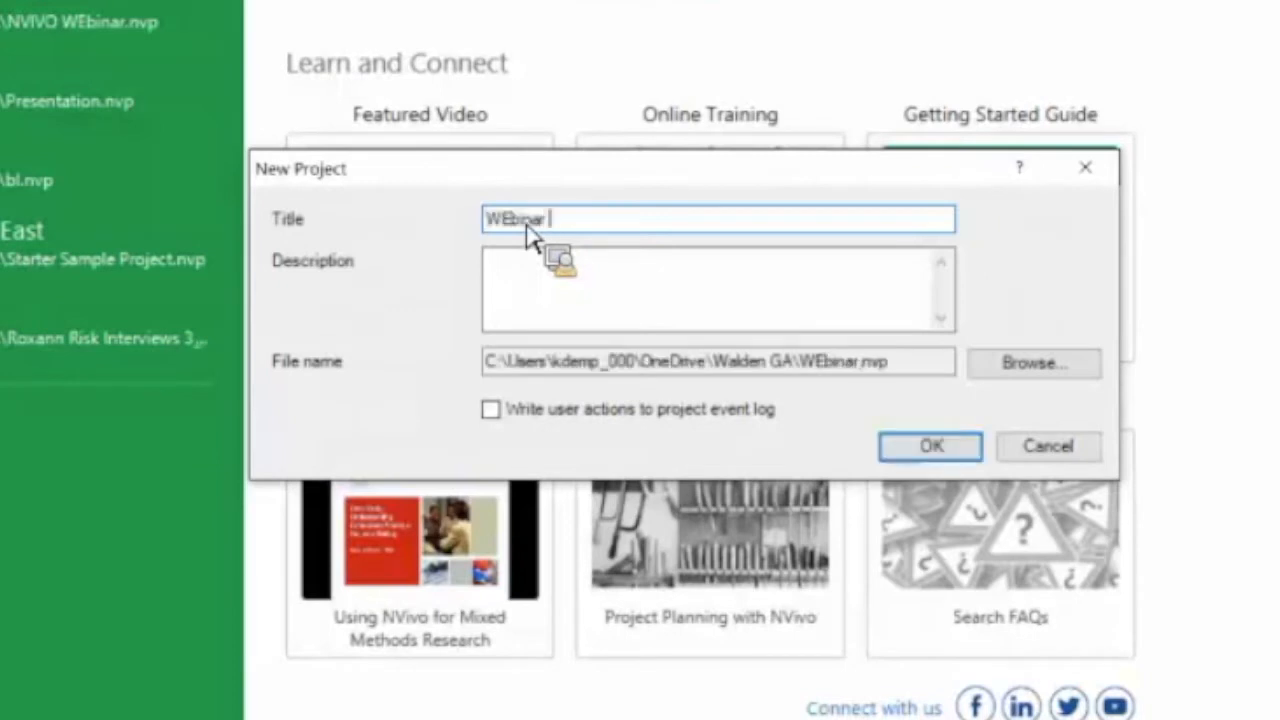
{"action": "type", "text": "Project 1"}
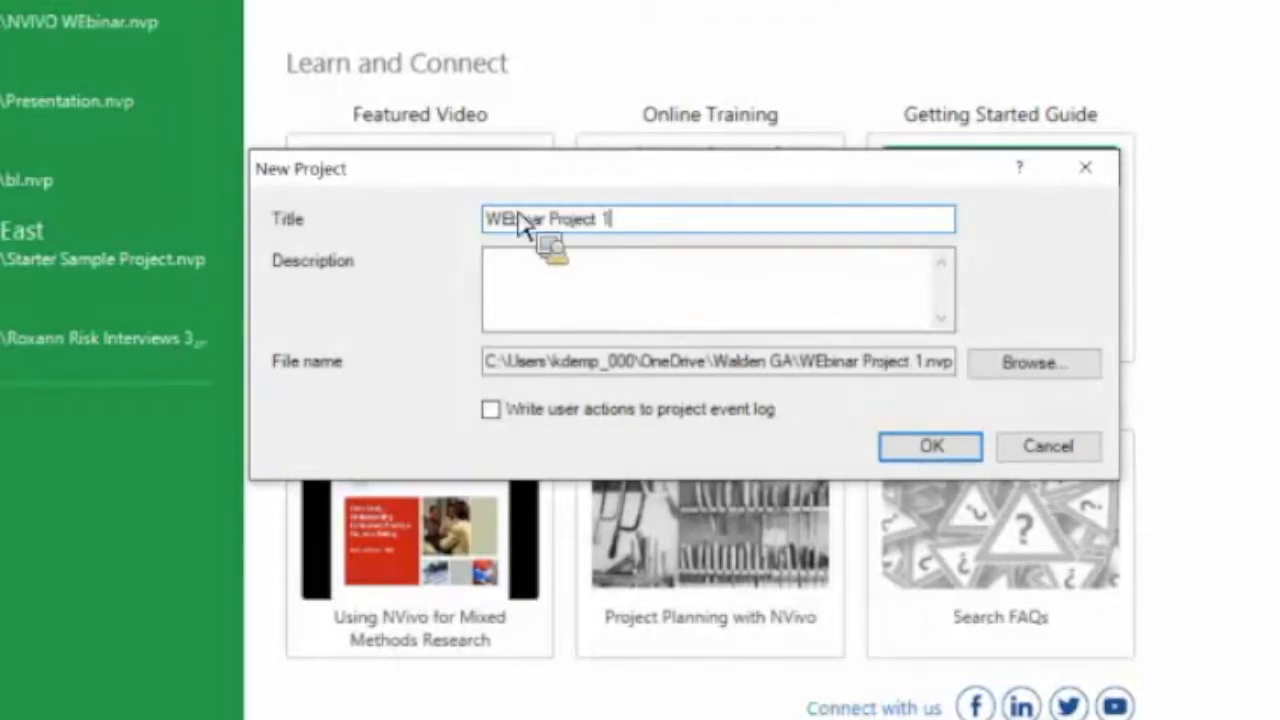
{"action": "type", "text": "Webinar Project 1"}
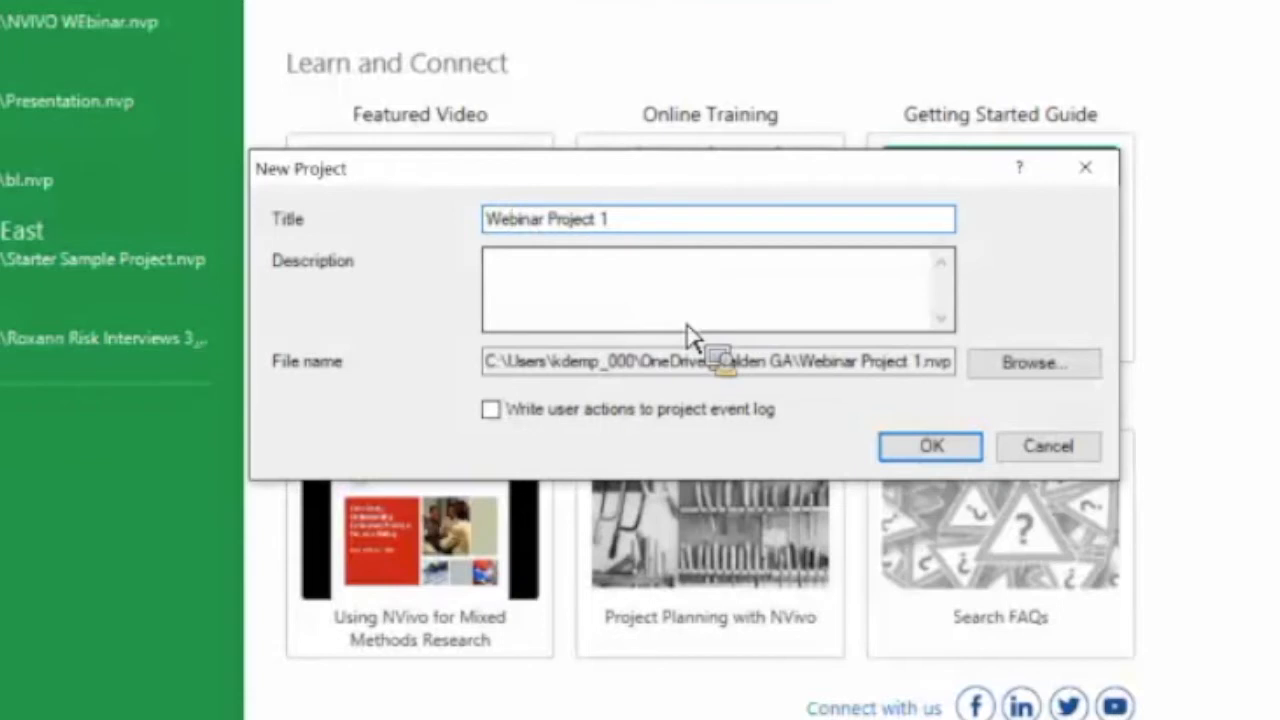
{"action": "mouse_move", "coordinate": [670, 330]}
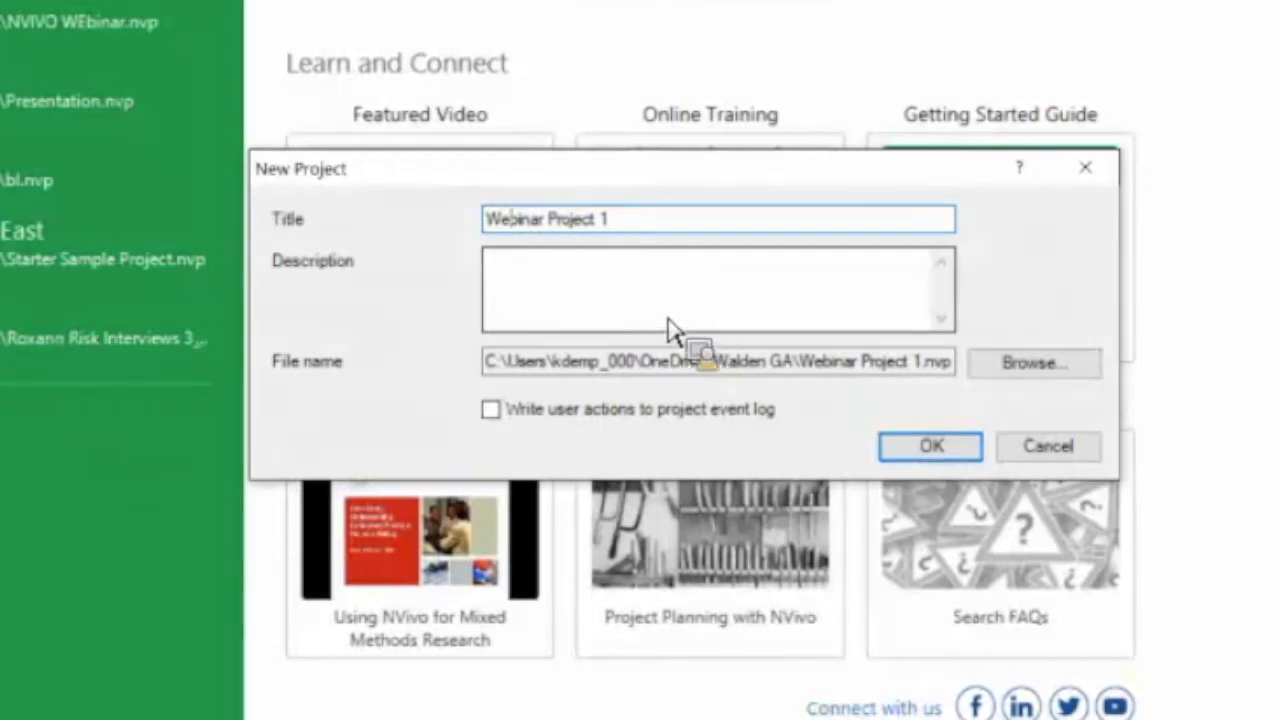
{"action": "mouse_move", "coordinate": [648, 316]}
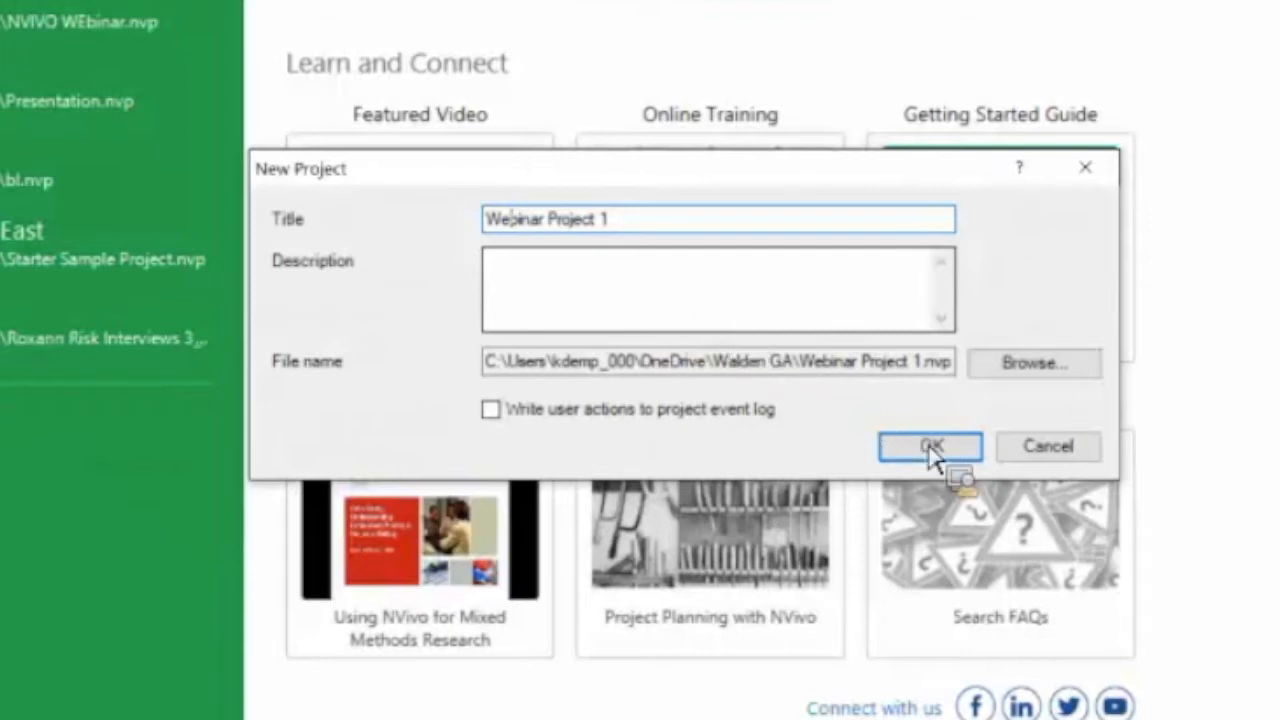
{"action": "left_click", "coordinate": [928, 444]}
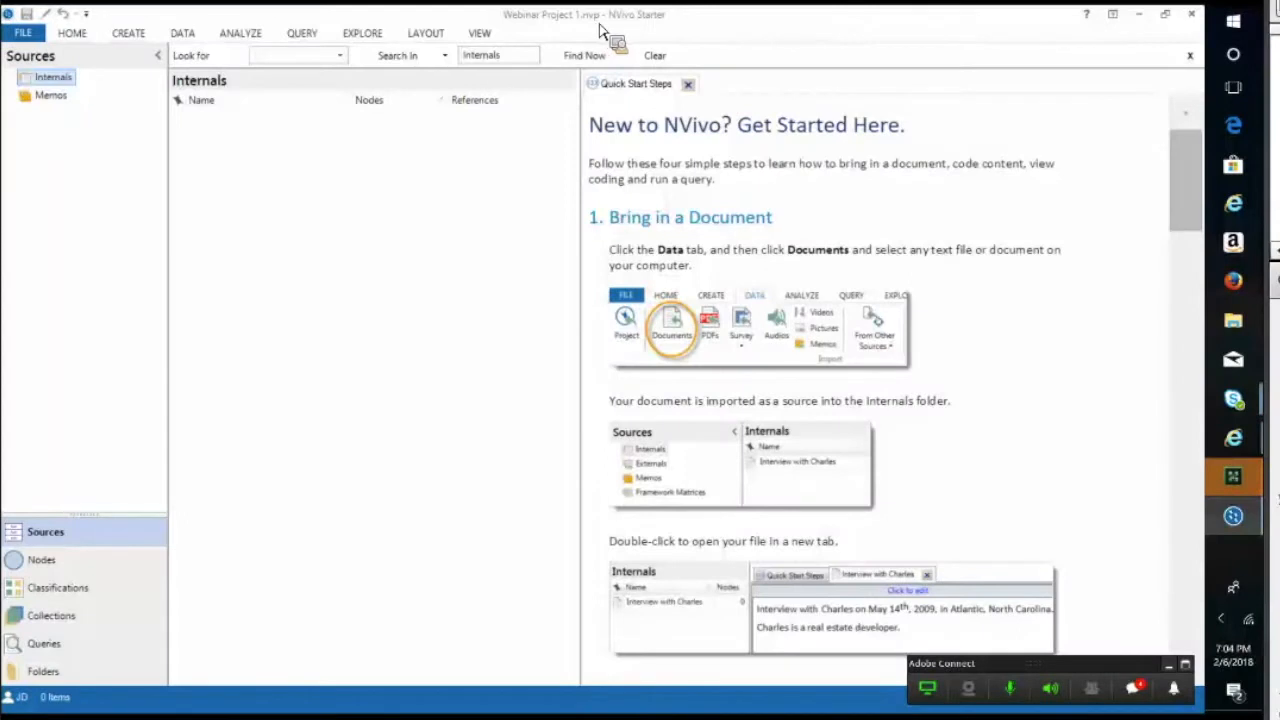
{"action": "mouse_move", "coordinate": [540, 190]}
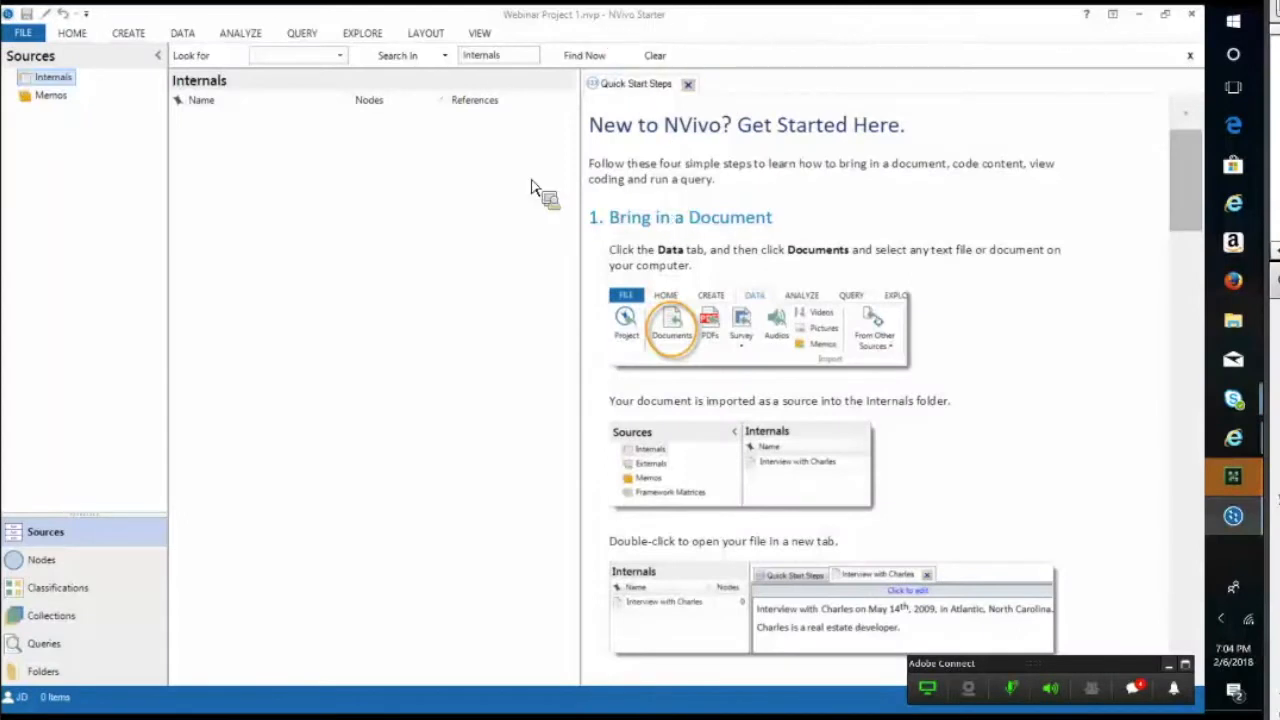
{"action": "mouse_move", "coordinate": [344, 320]}
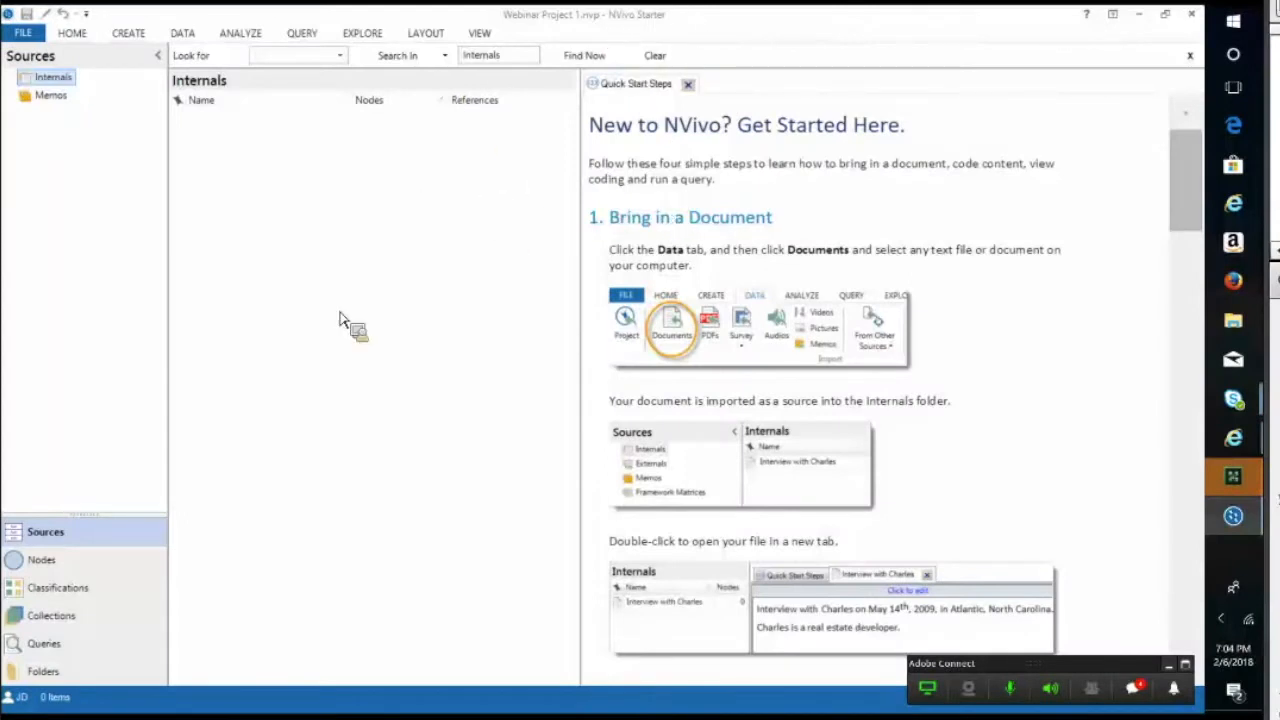
{"action": "mouse_move", "coordinate": [600, 352]}
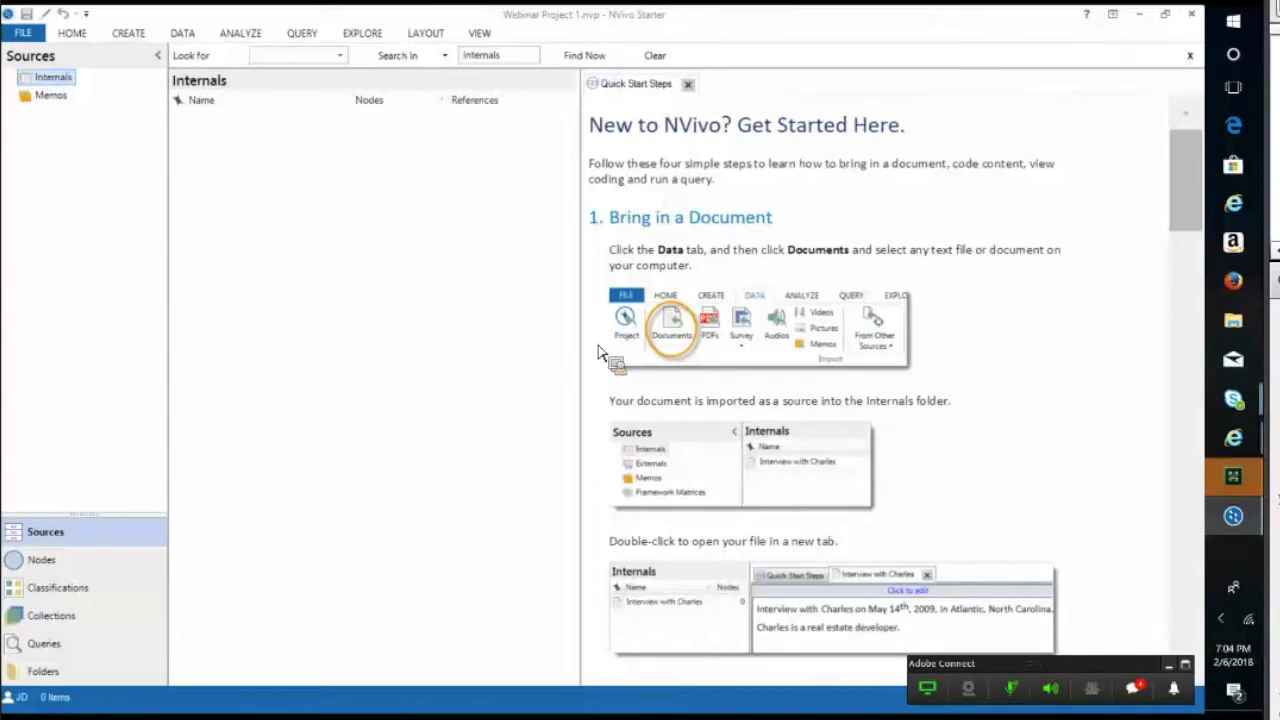
{"action": "mouse_move", "coordinate": [484, 318]}
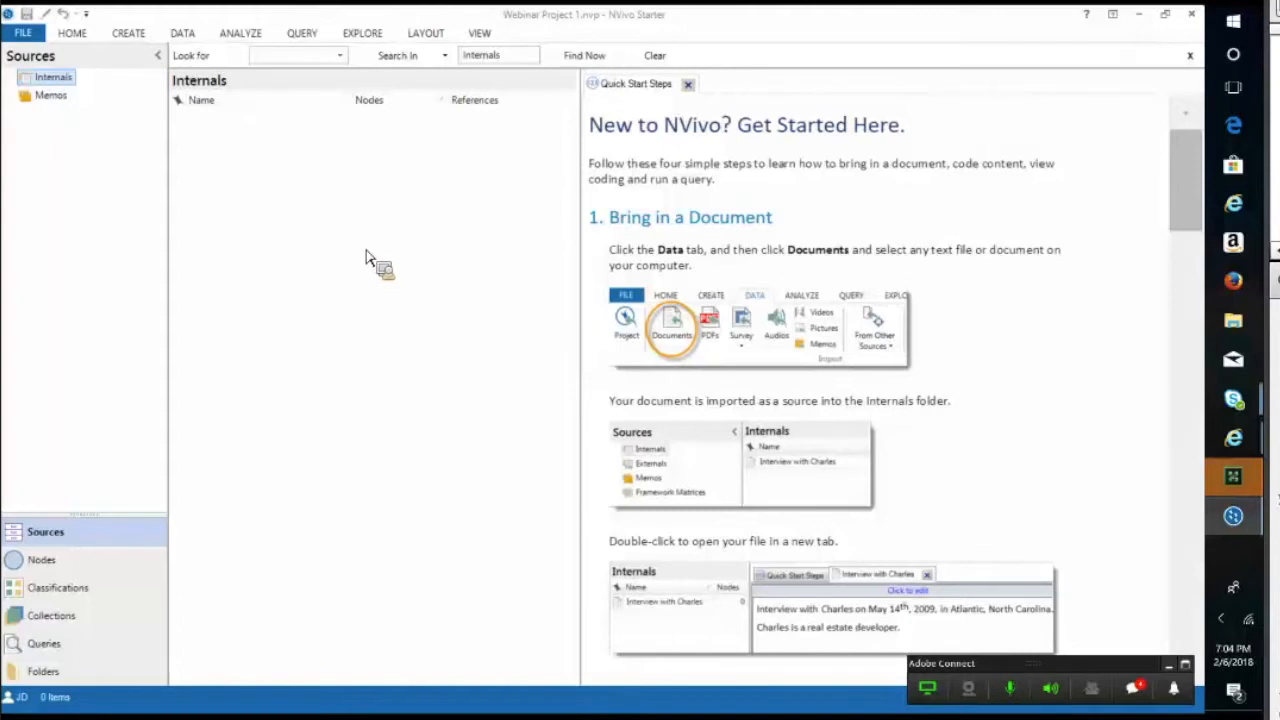
{"action": "mouse_move", "coordinate": [424, 370]}
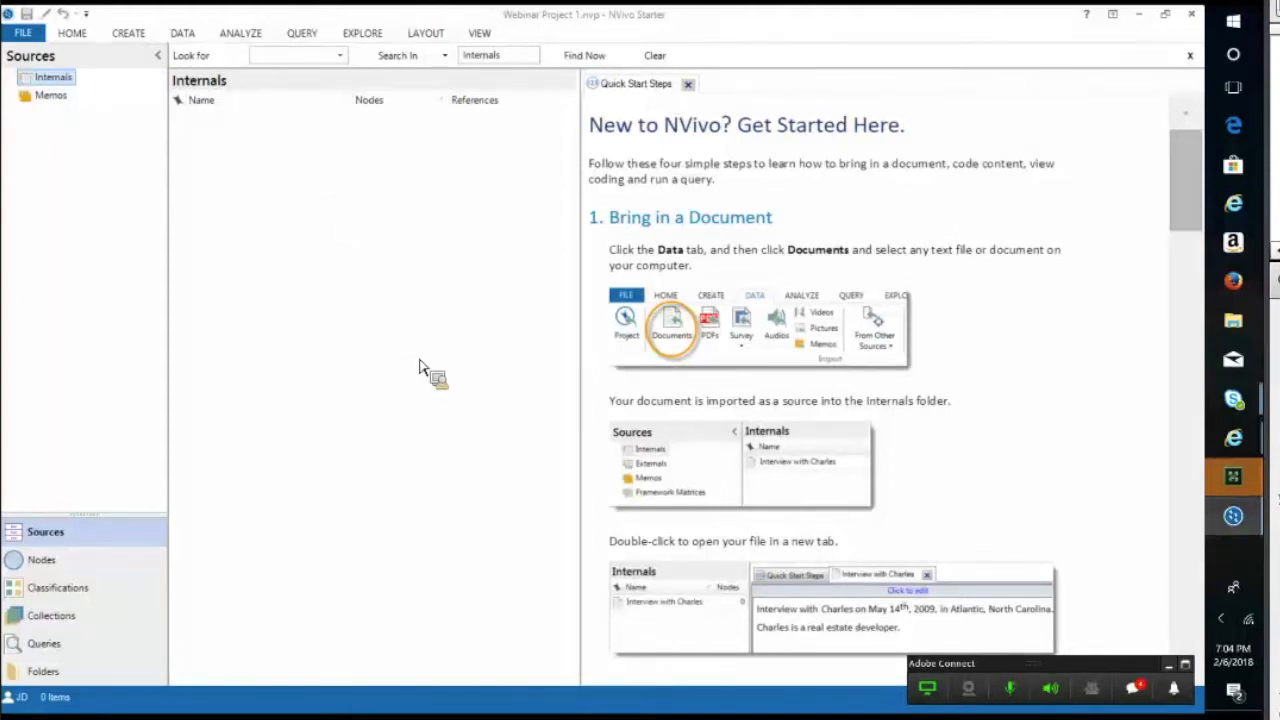
{"action": "mouse_move", "coordinate": [984, 280]}
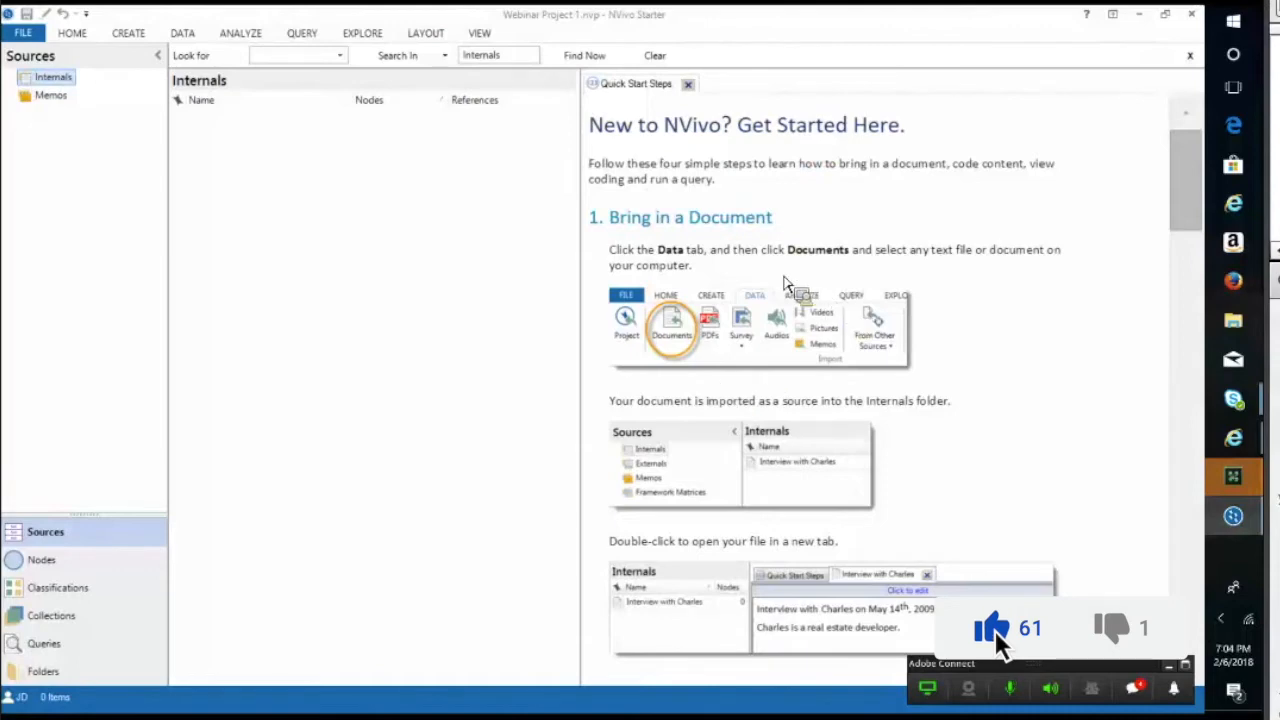
{"action": "mouse_move", "coordinate": [750, 248]}
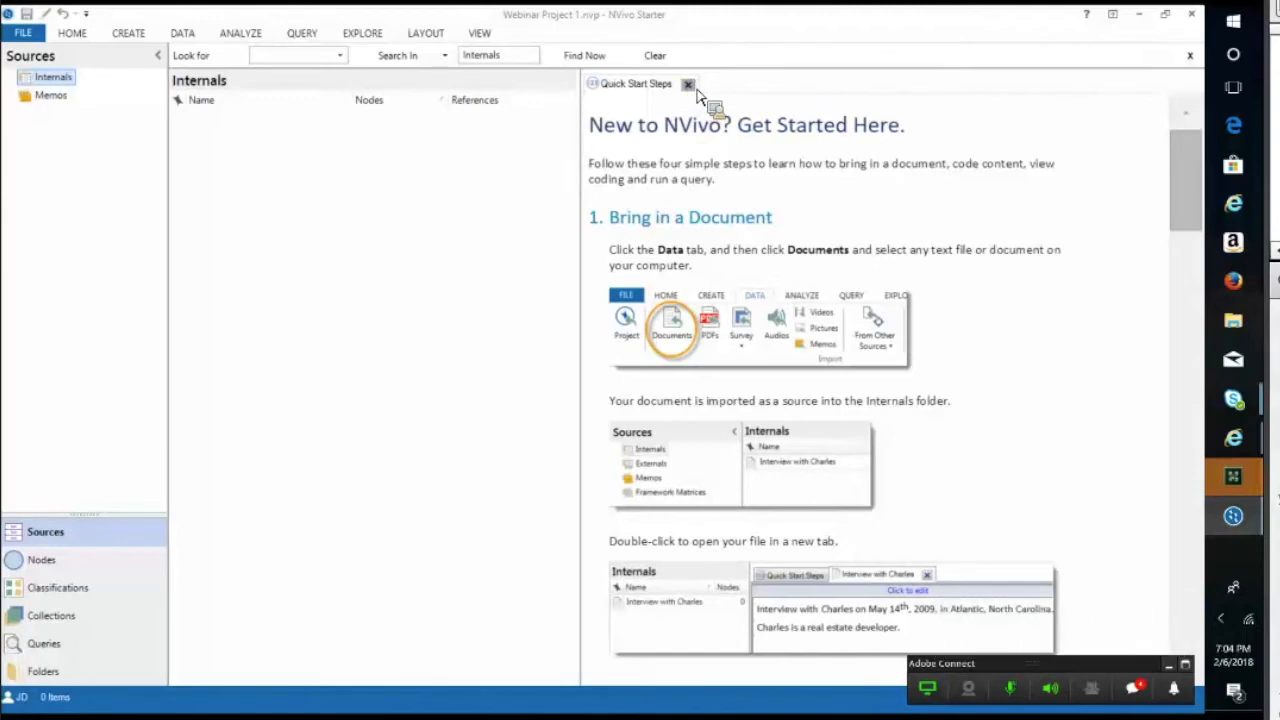
Close the Quick Start Steps guide, leaving the empty Internals list
{"action": "left_click", "coordinate": [688, 84]}
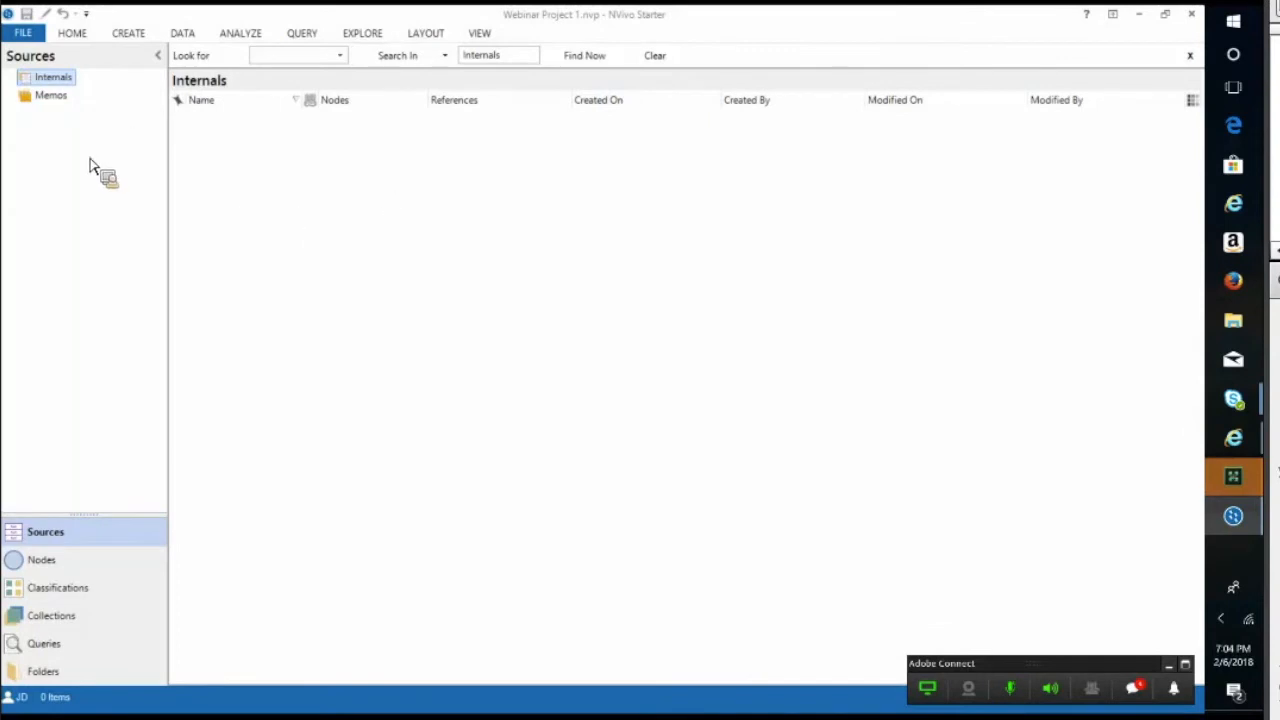
{"action": "mouse_move", "coordinate": [84, 344]}
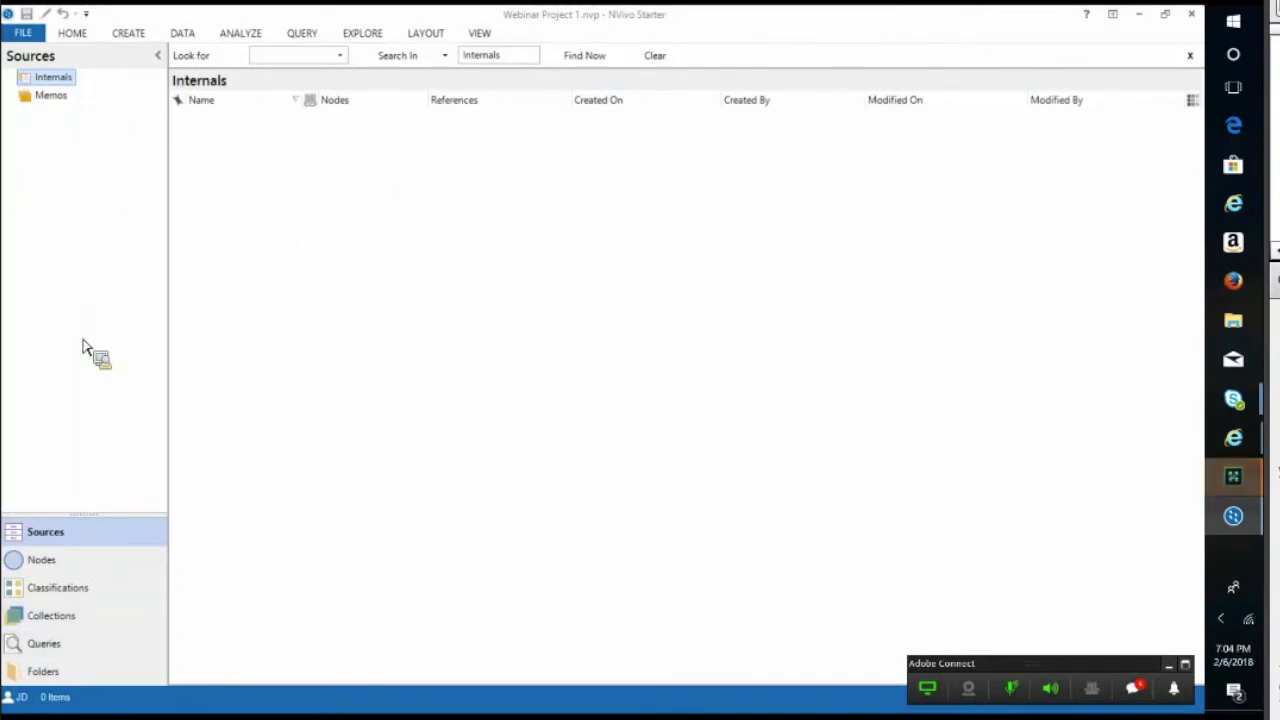
{"action": "mouse_move", "coordinate": [48, 176]}
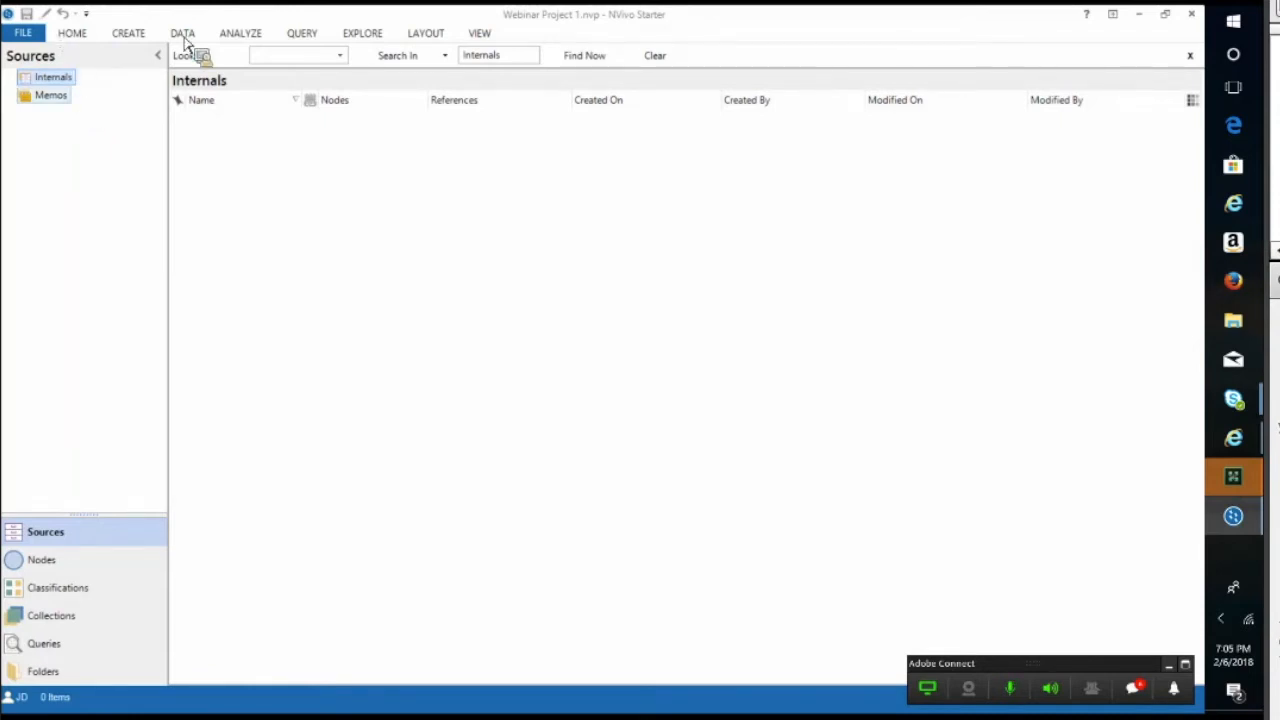
Show the Data ribbon with its source import options
{"action": "left_click", "coordinate": [184, 32]}
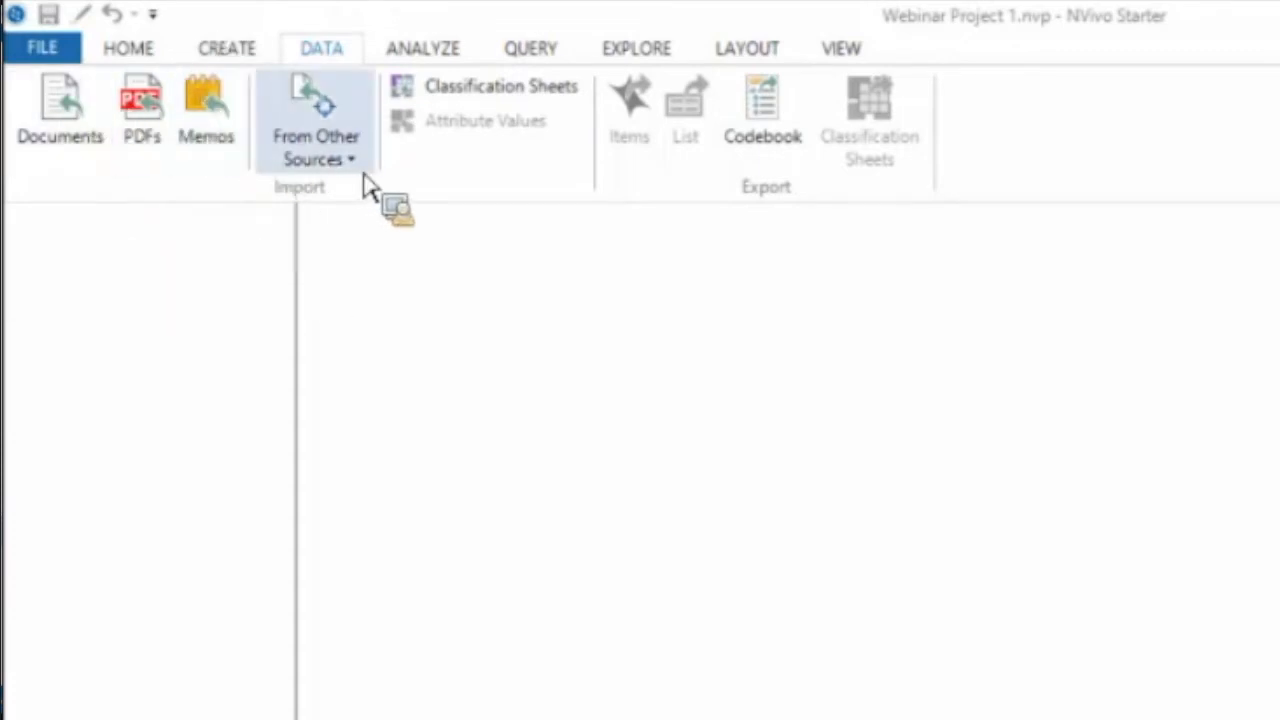
Start a Documents import, bringing up the Import Sources file browser
{"action": "left_click", "coordinate": [316, 148]}
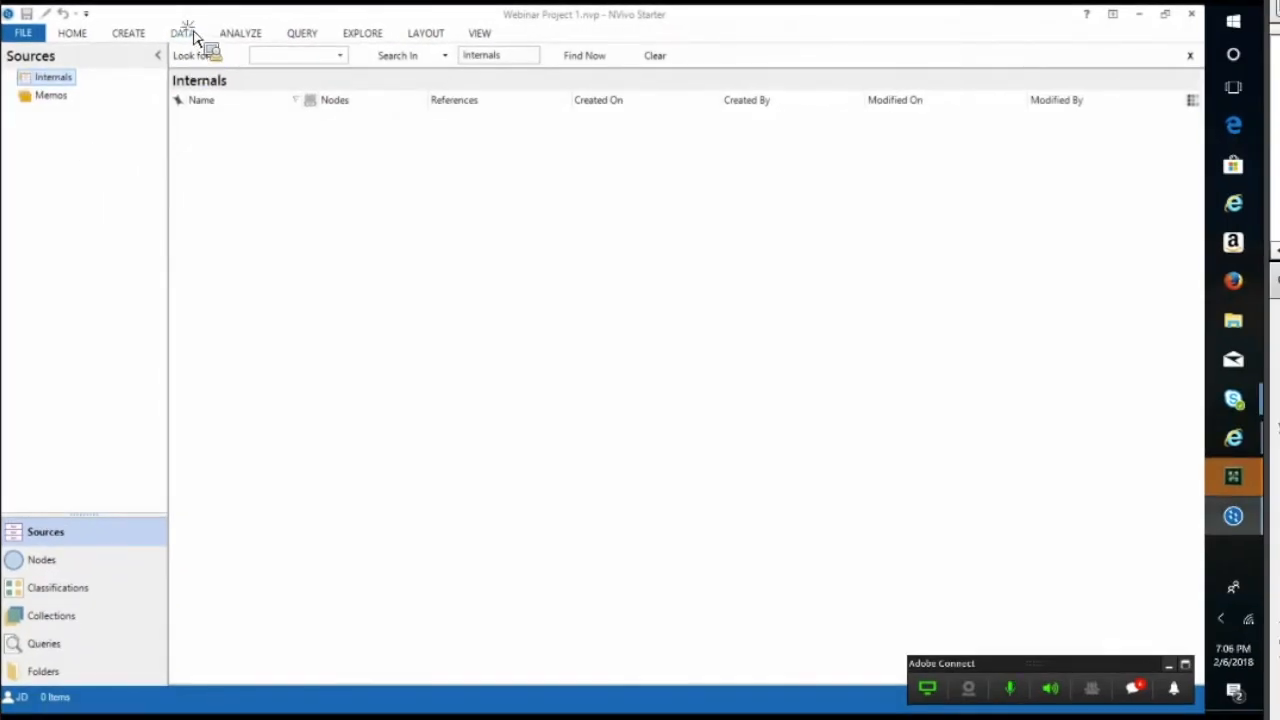
{"action": "left_click", "coordinate": [184, 32]}
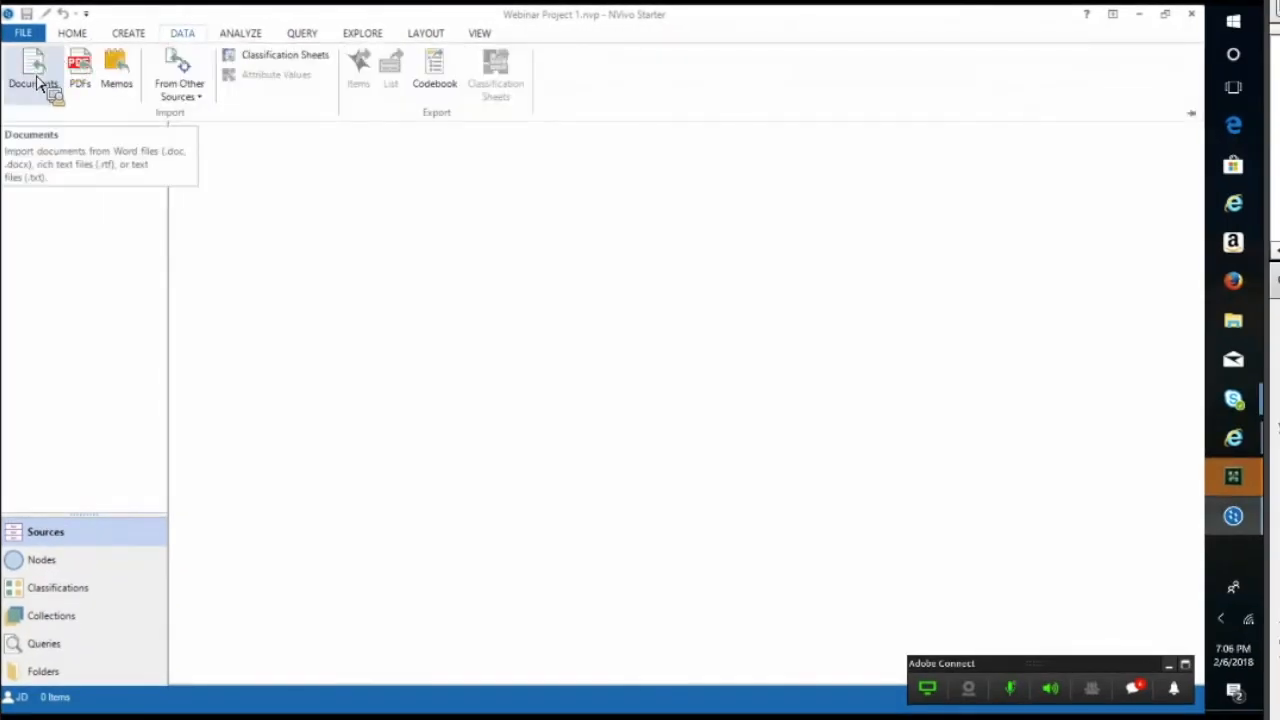
{"action": "left_click", "coordinate": [32, 70]}
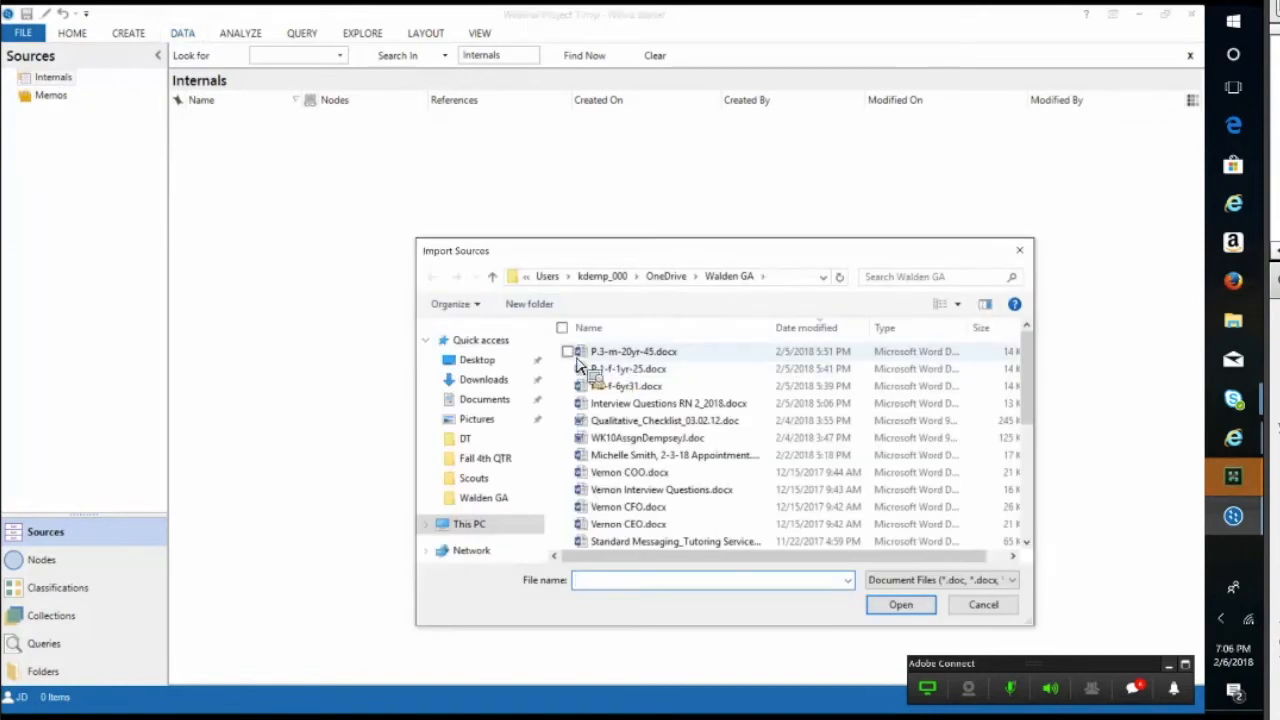
Import P.3-m-20yr-45, P.2-f-6yr31 and P.1-f-1yr-25 into Internals
{"action": "left_click", "coordinate": [632, 352]}
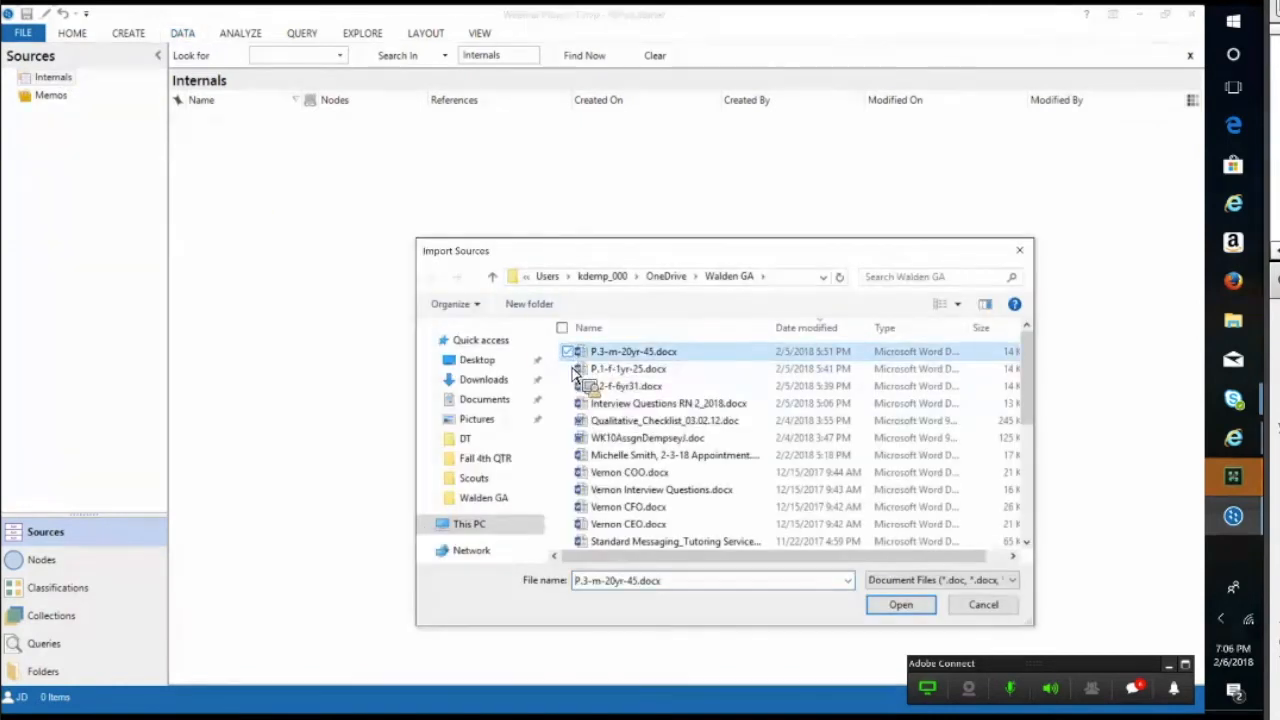
{"action": "left_click", "coordinate": [628, 386]}
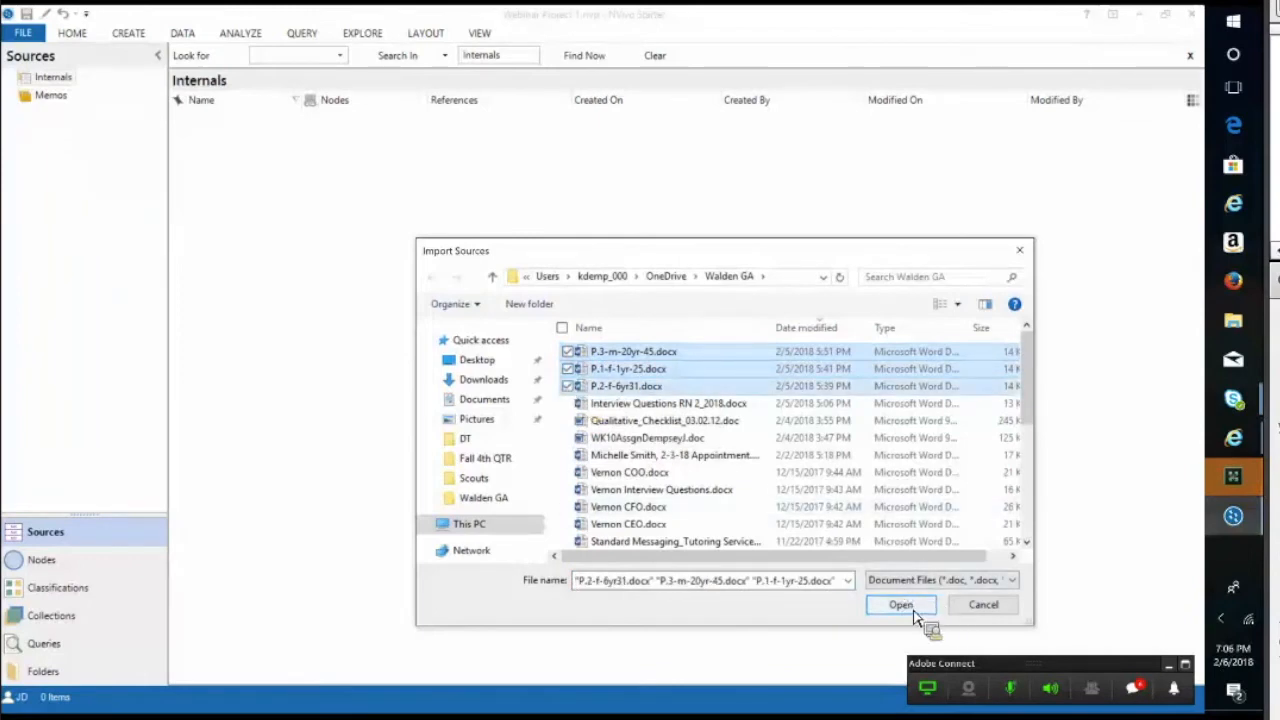
{"action": "left_click", "coordinate": [900, 604]}
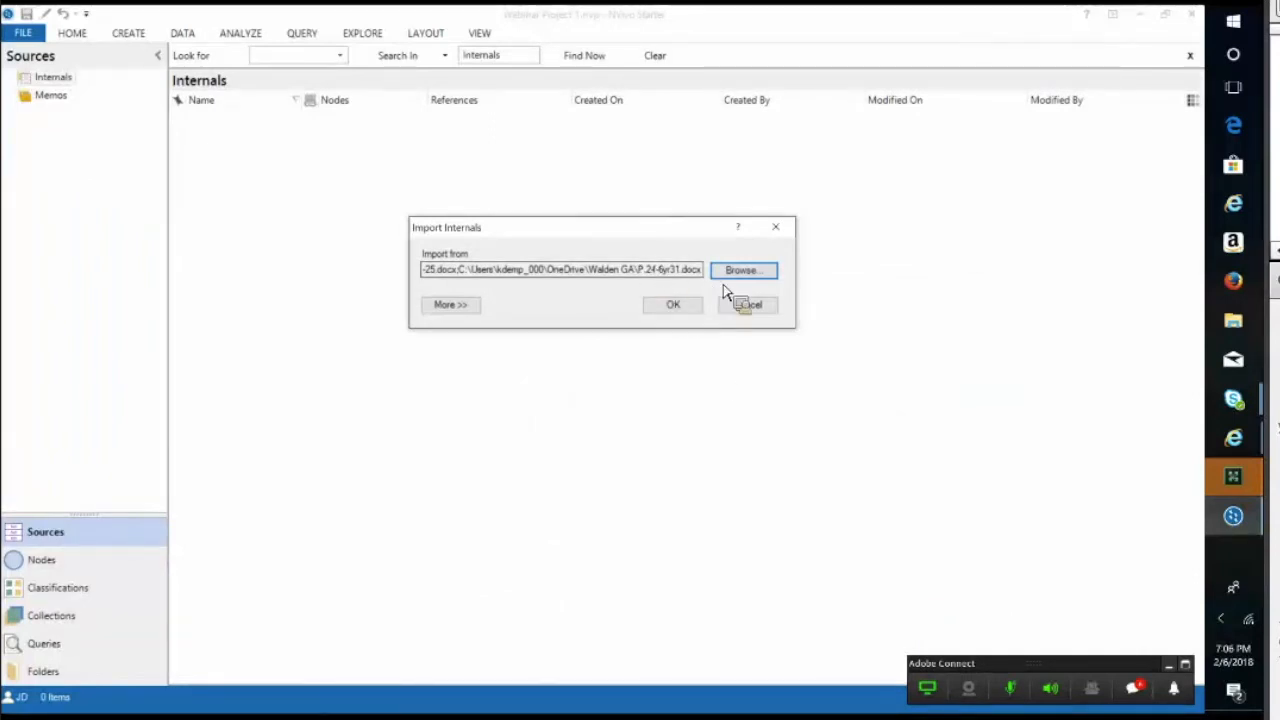
{"action": "mouse_move", "coordinate": [670, 318]}
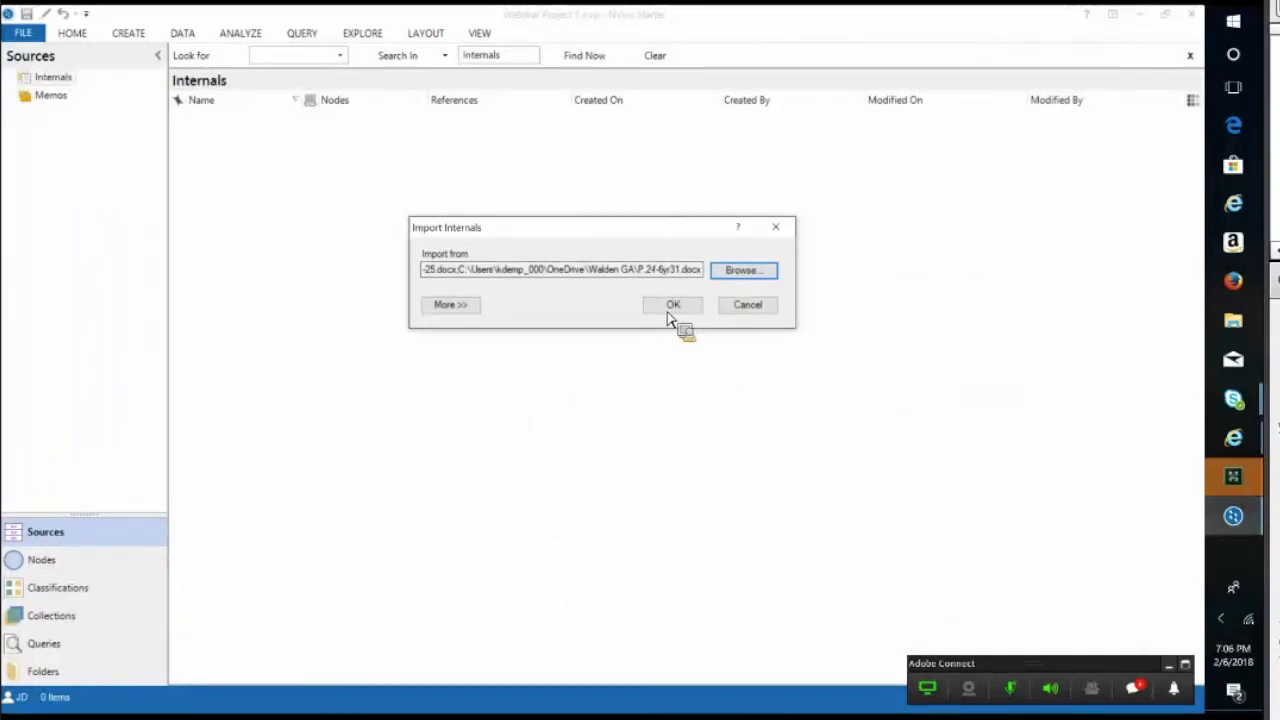
{"action": "left_click", "coordinate": [672, 304]}
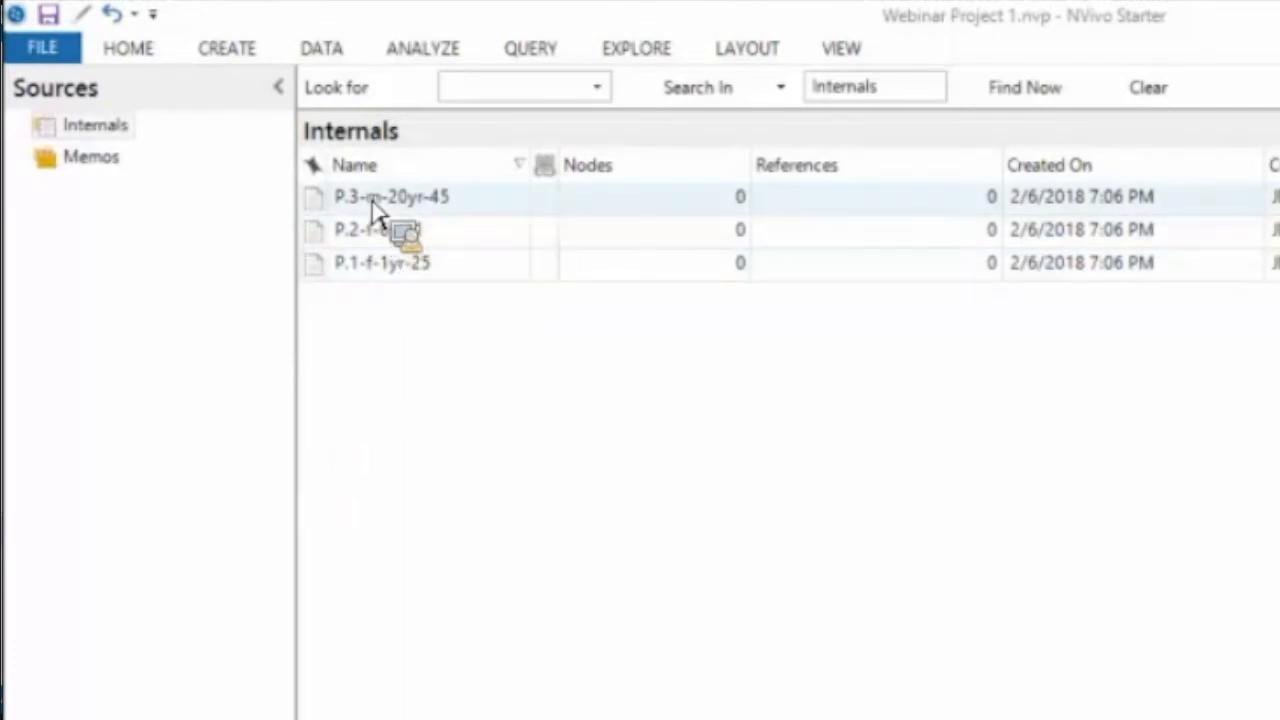
{"action": "right_click", "coordinate": [390, 196]}
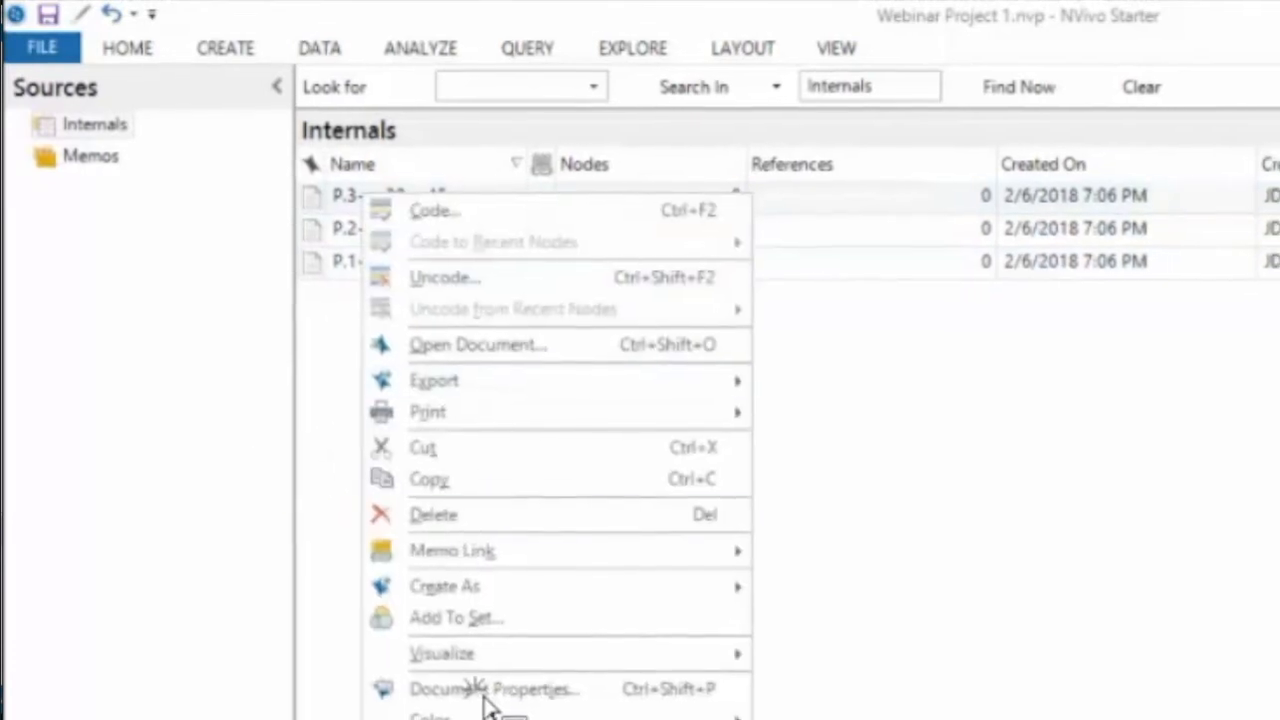
{"action": "left_click", "coordinate": [494, 688]}
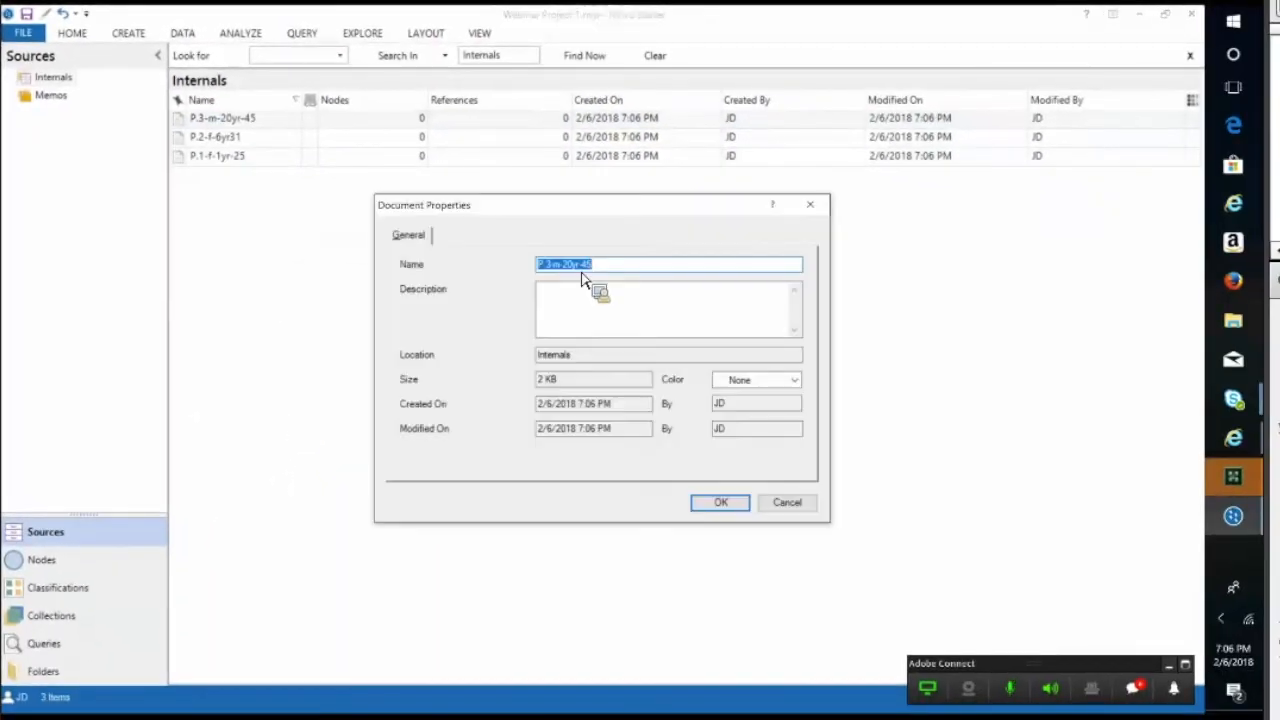
{"action": "mouse_move", "coordinate": [820, 224]}
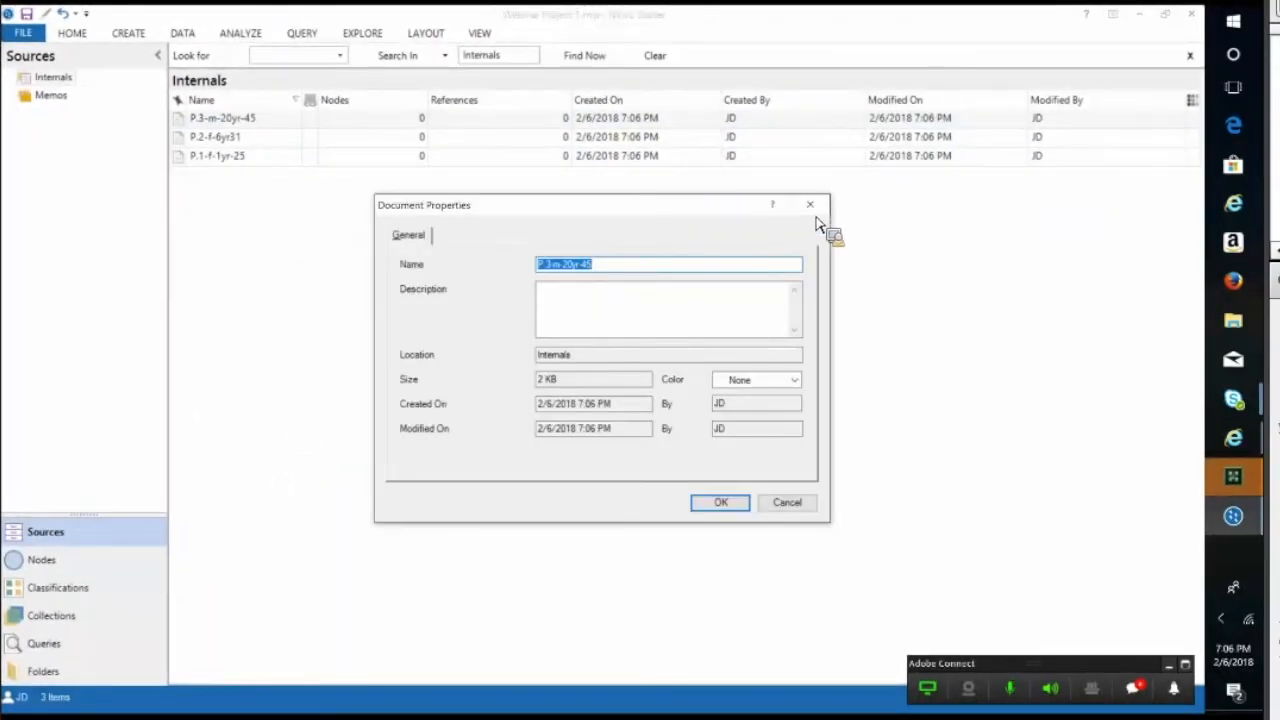
{"action": "left_click", "coordinate": [720, 502]}
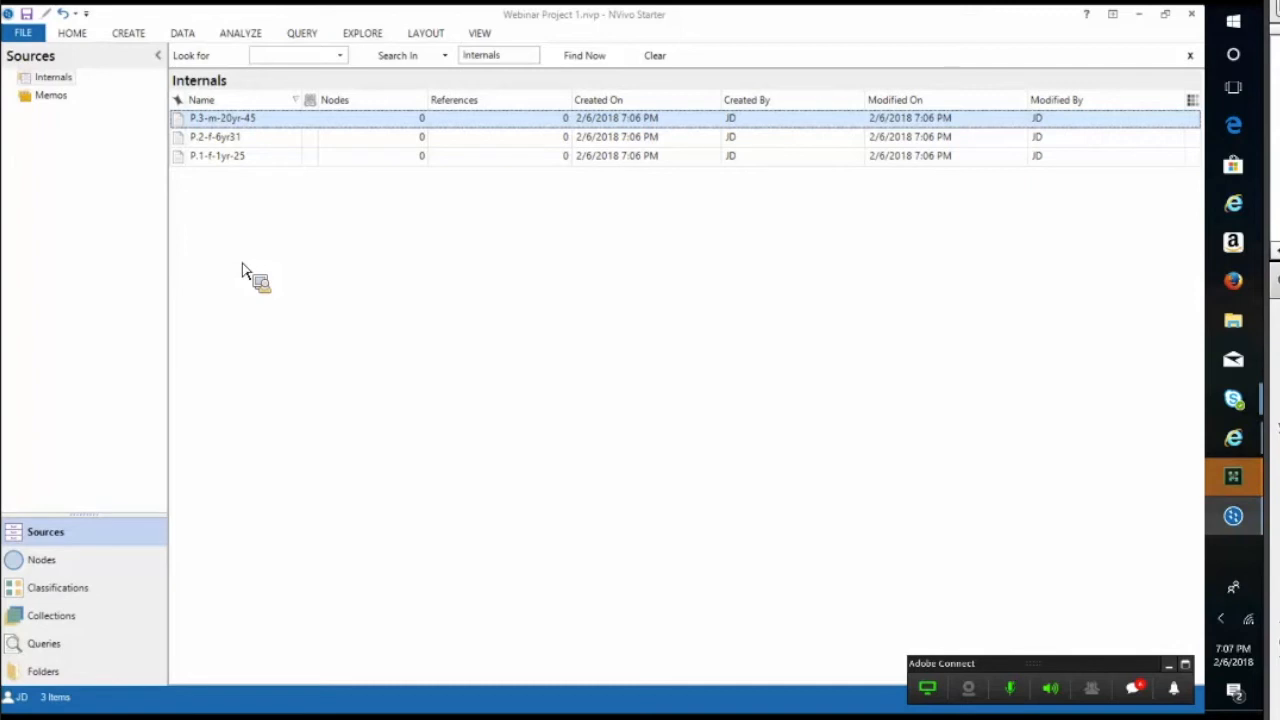
{"action": "left_click", "coordinate": [182, 32]}
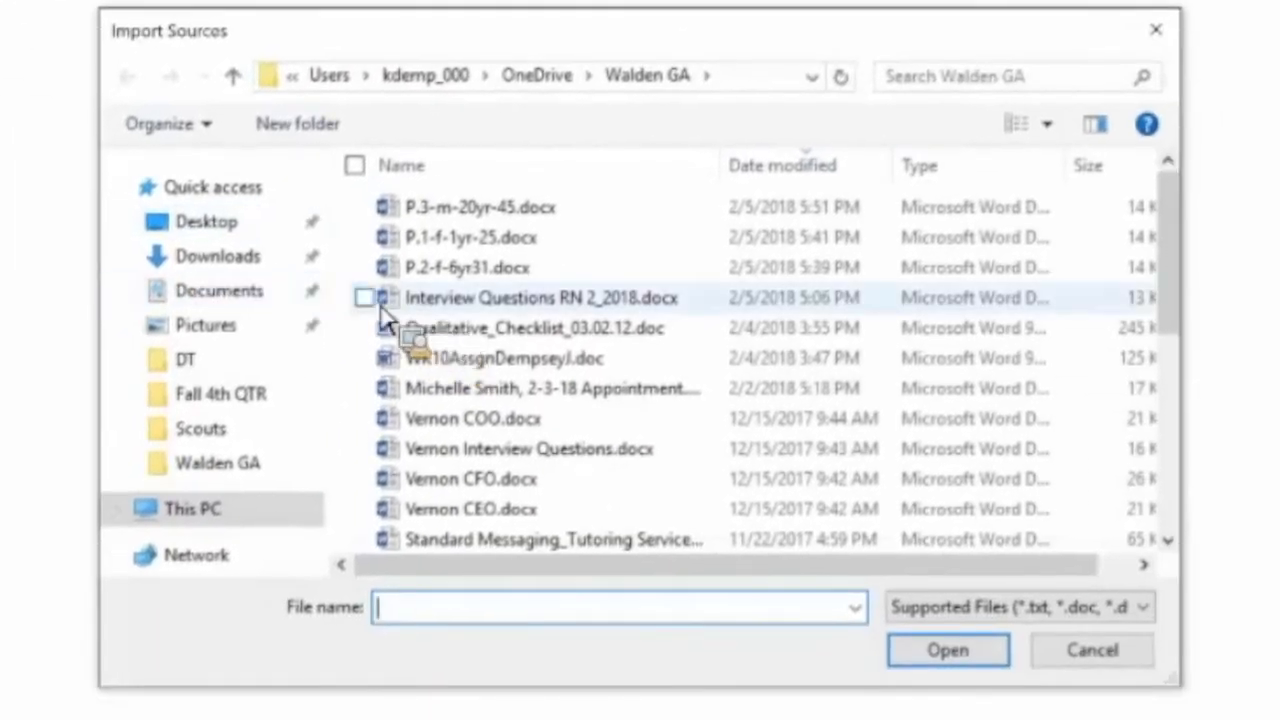
Import Interview Questions RN 2_2018.docx as a memo with default properties
{"action": "left_click", "coordinate": [364, 298]}
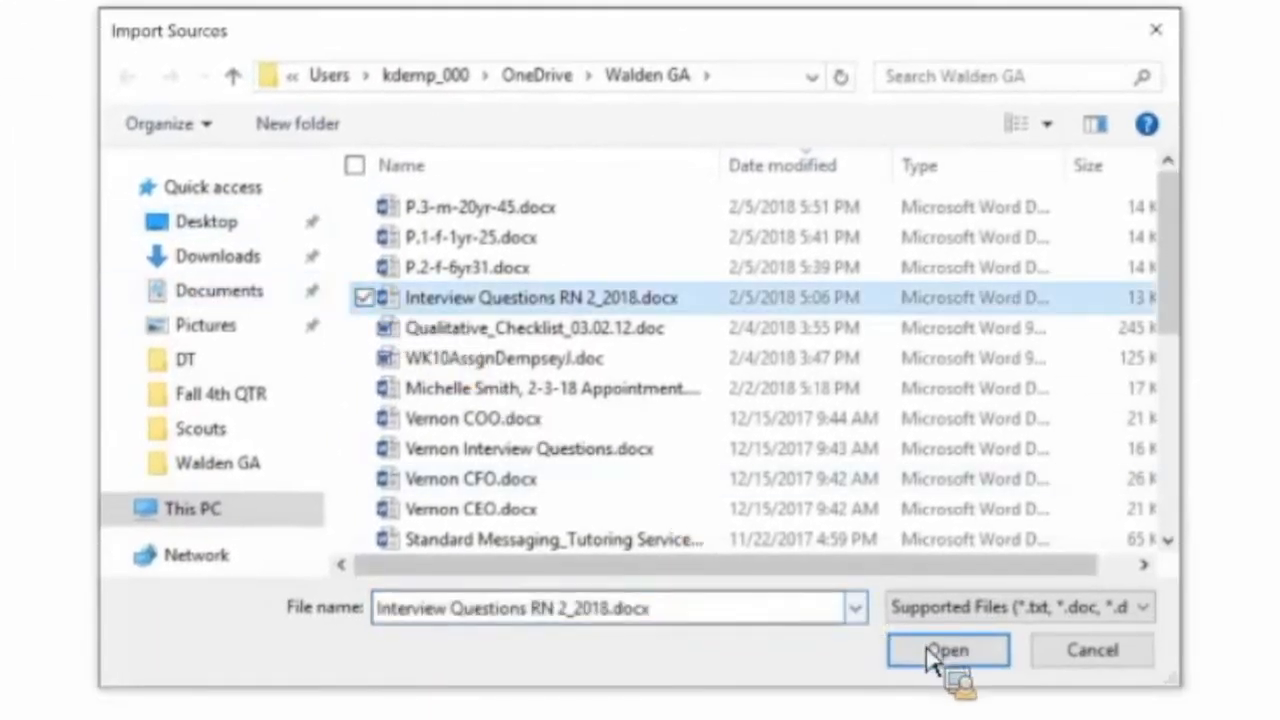
{"action": "left_click", "coordinate": [946, 650]}
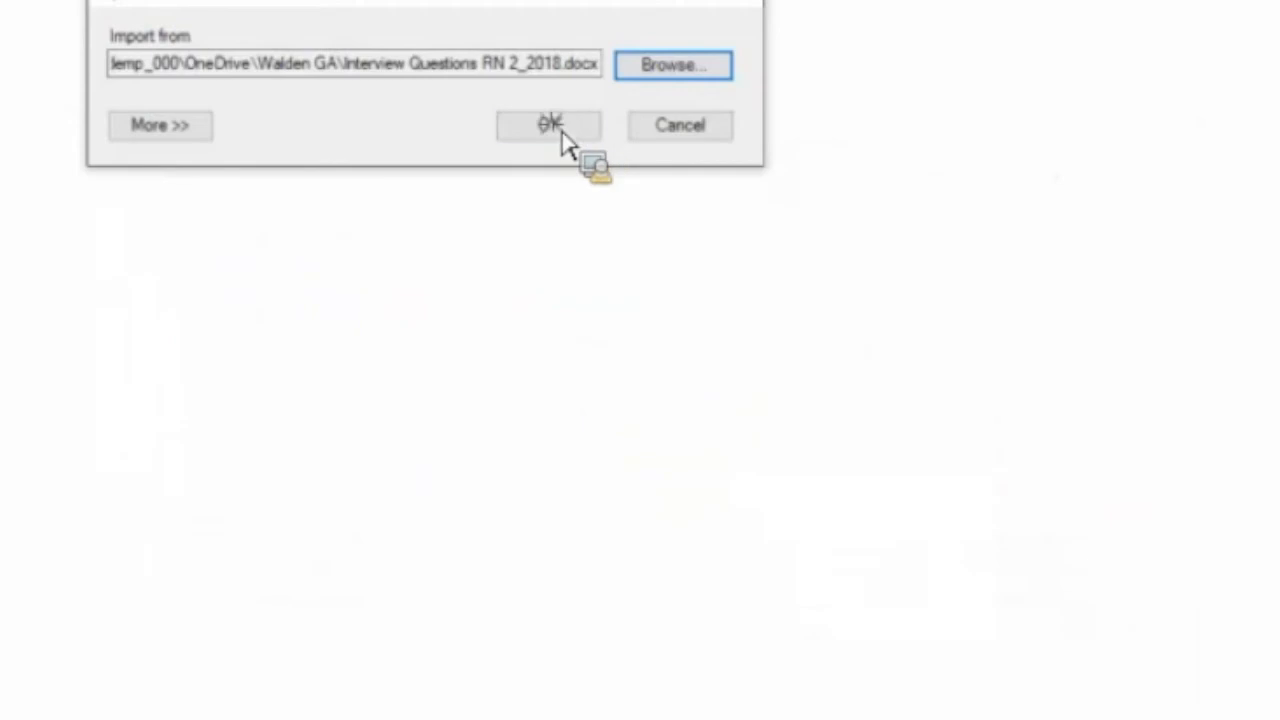
{"action": "left_click", "coordinate": [548, 124]}
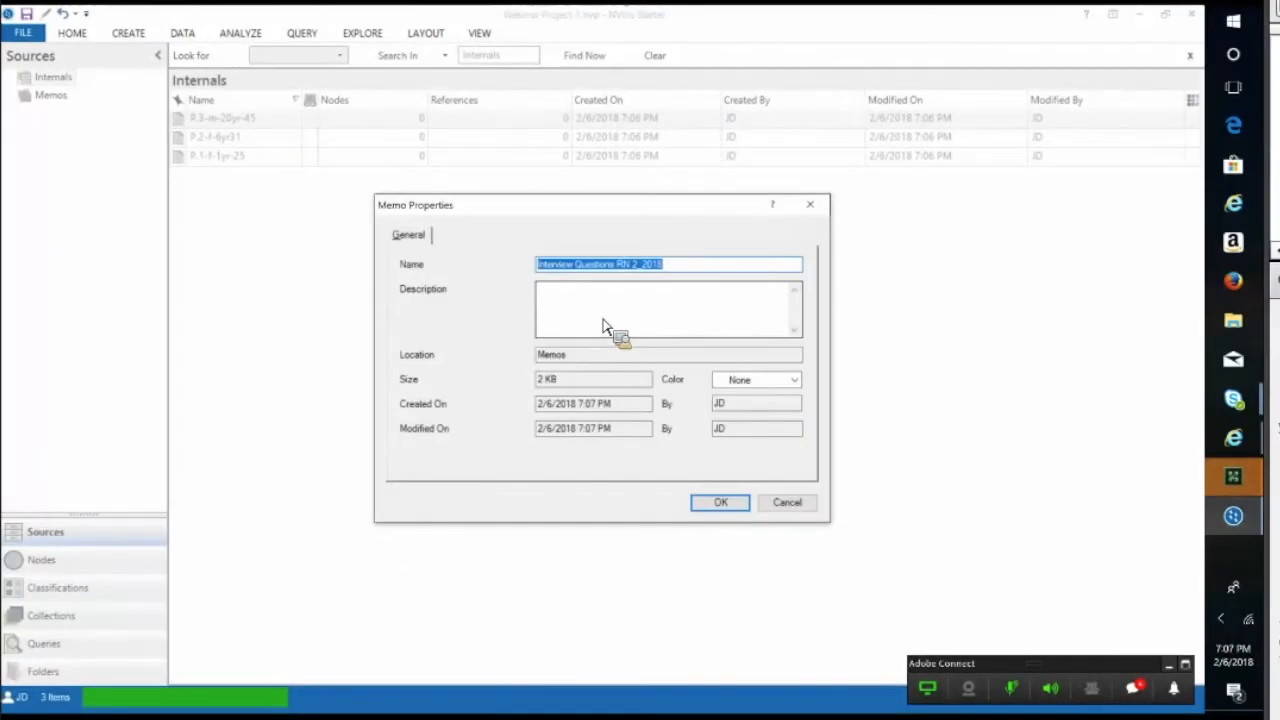
{"action": "mouse_move", "coordinate": [720, 502]}
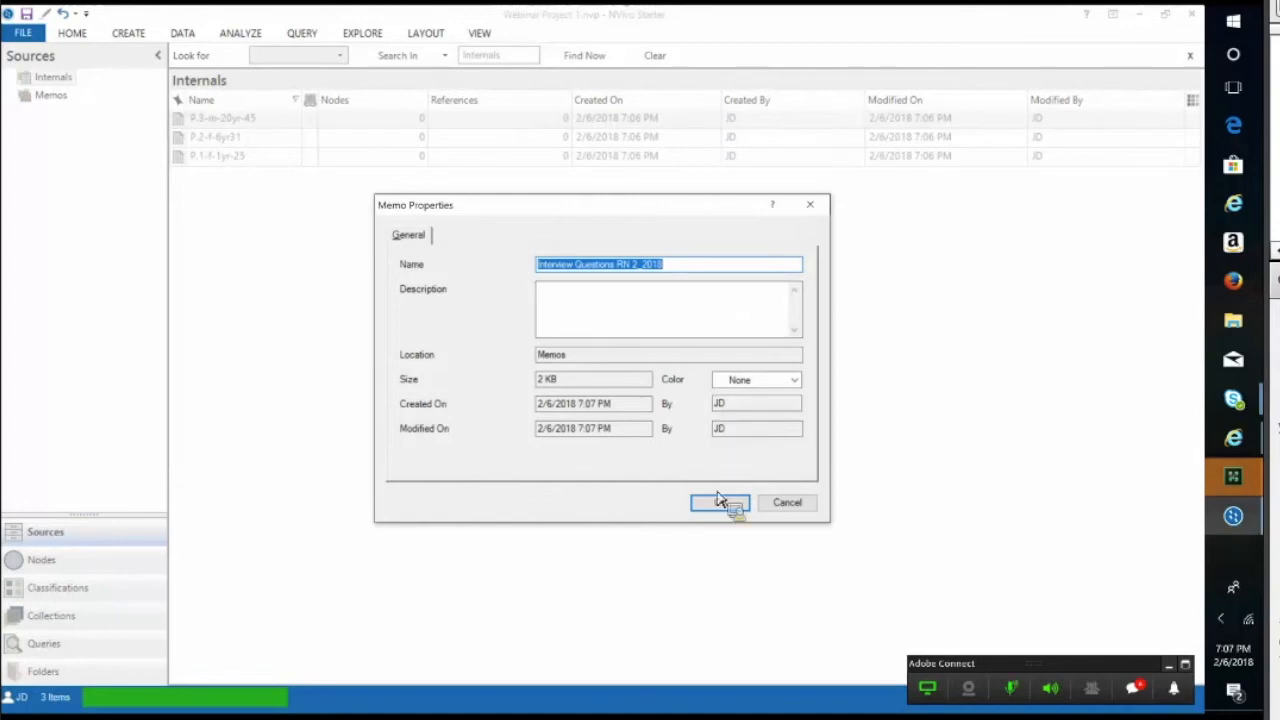
{"action": "left_click", "coordinate": [720, 502]}
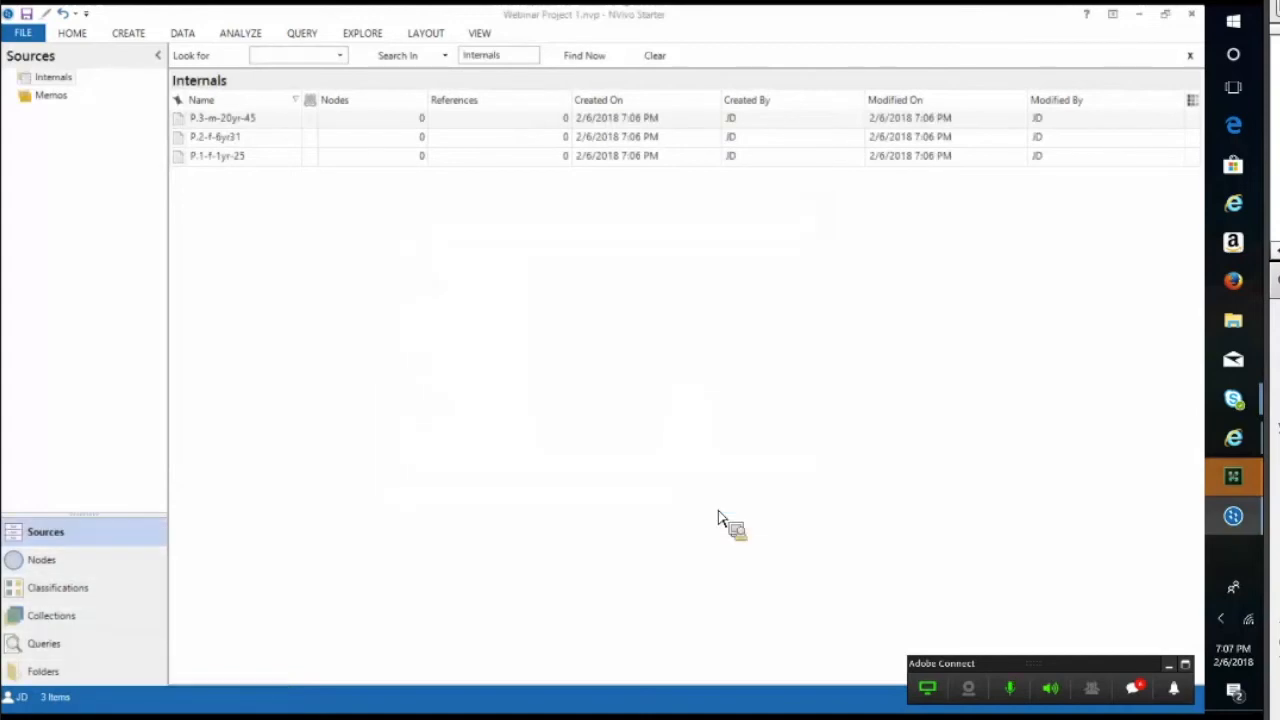
Open the Interview Questions memo and the interviews from Internals in their own tabs
{"action": "left_click", "coordinate": [52, 96]}
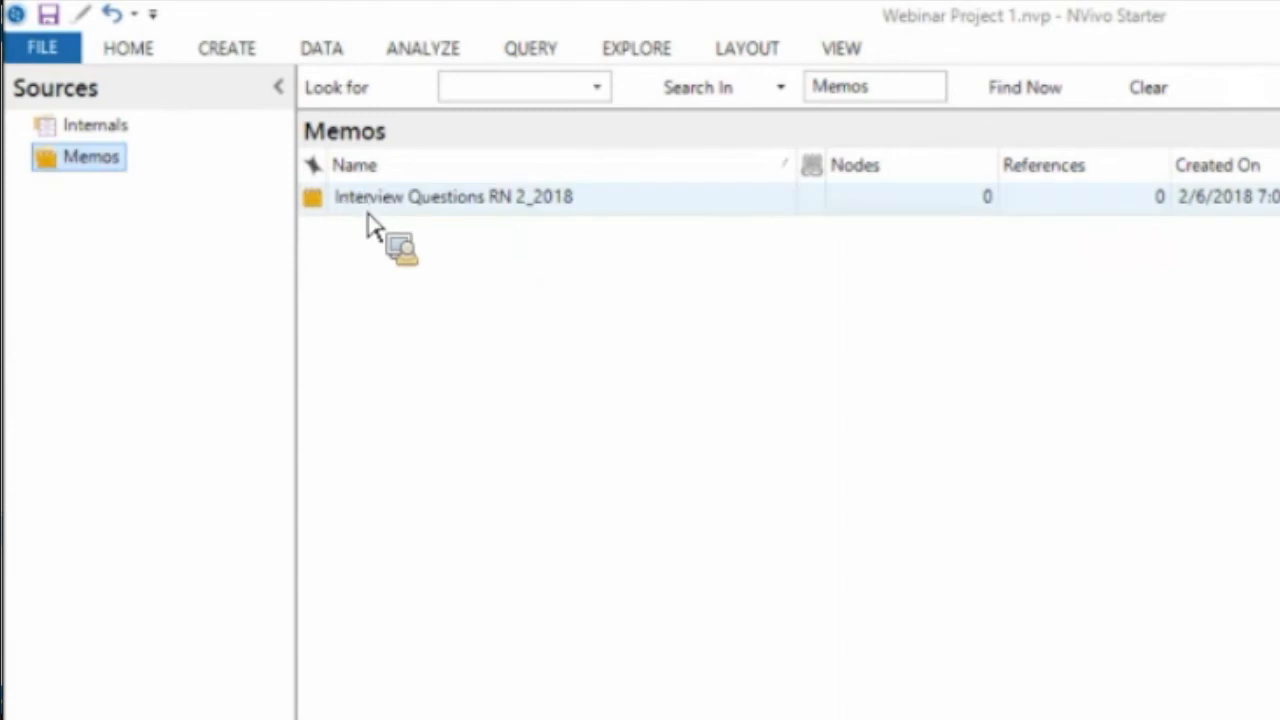
{"action": "double_click", "coordinate": [452, 196]}
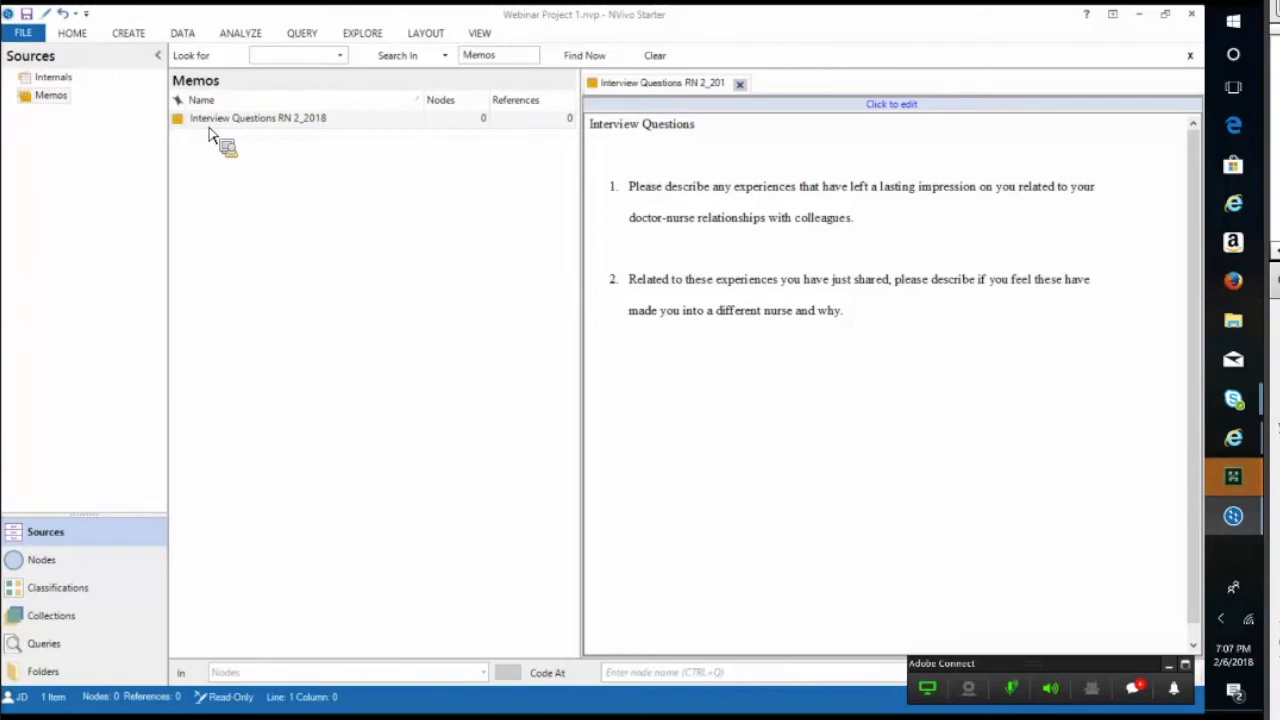
{"action": "mouse_move", "coordinate": [56, 90]}
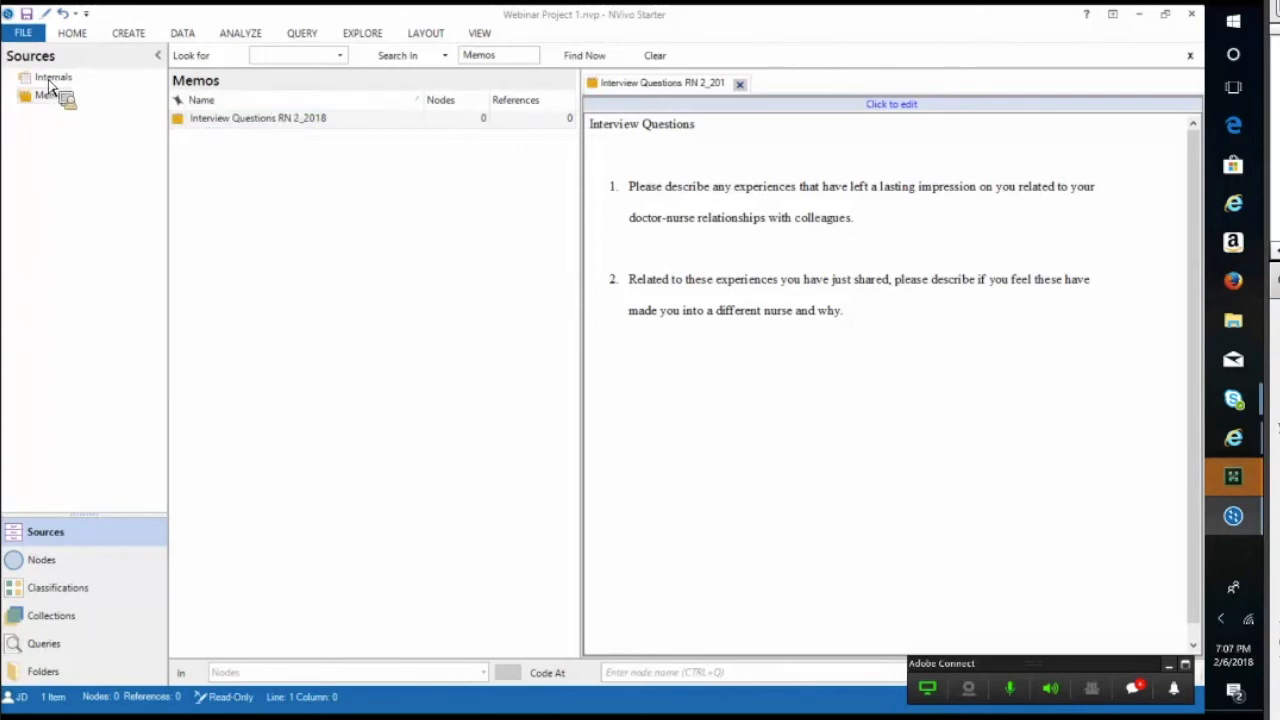
{"action": "left_click", "coordinate": [52, 76]}
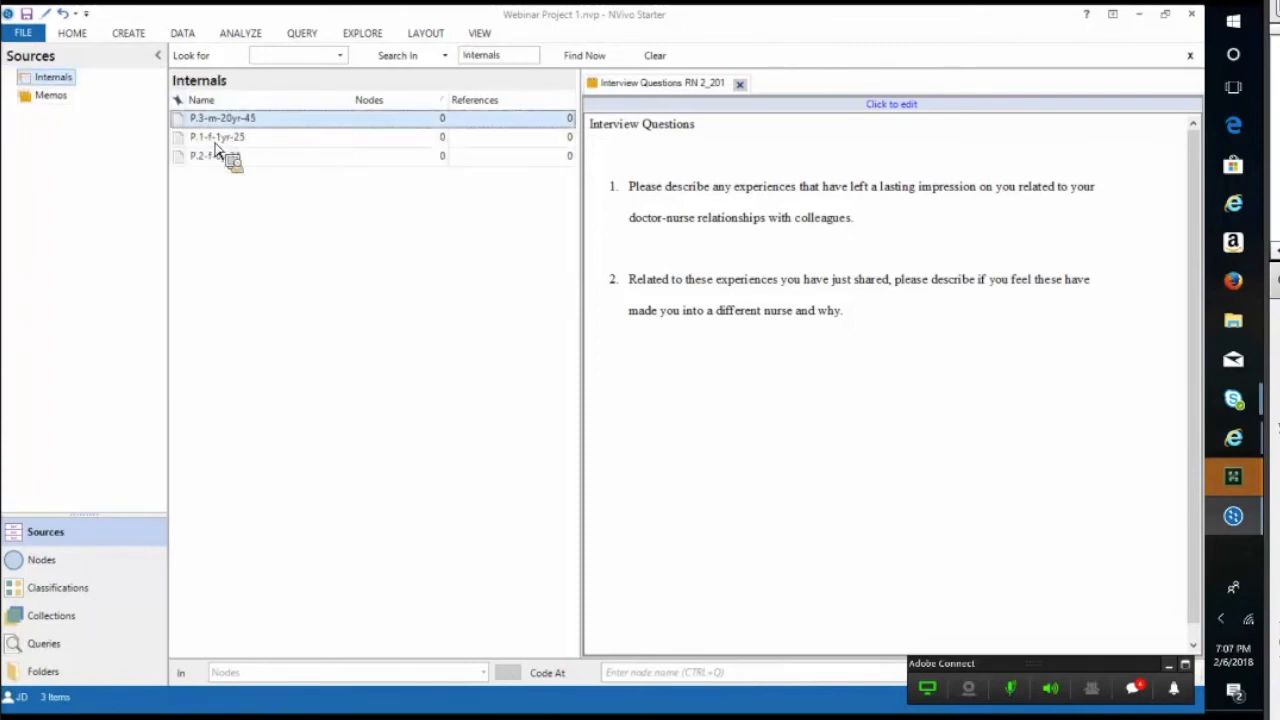
{"action": "double_click", "coordinate": [222, 118]}
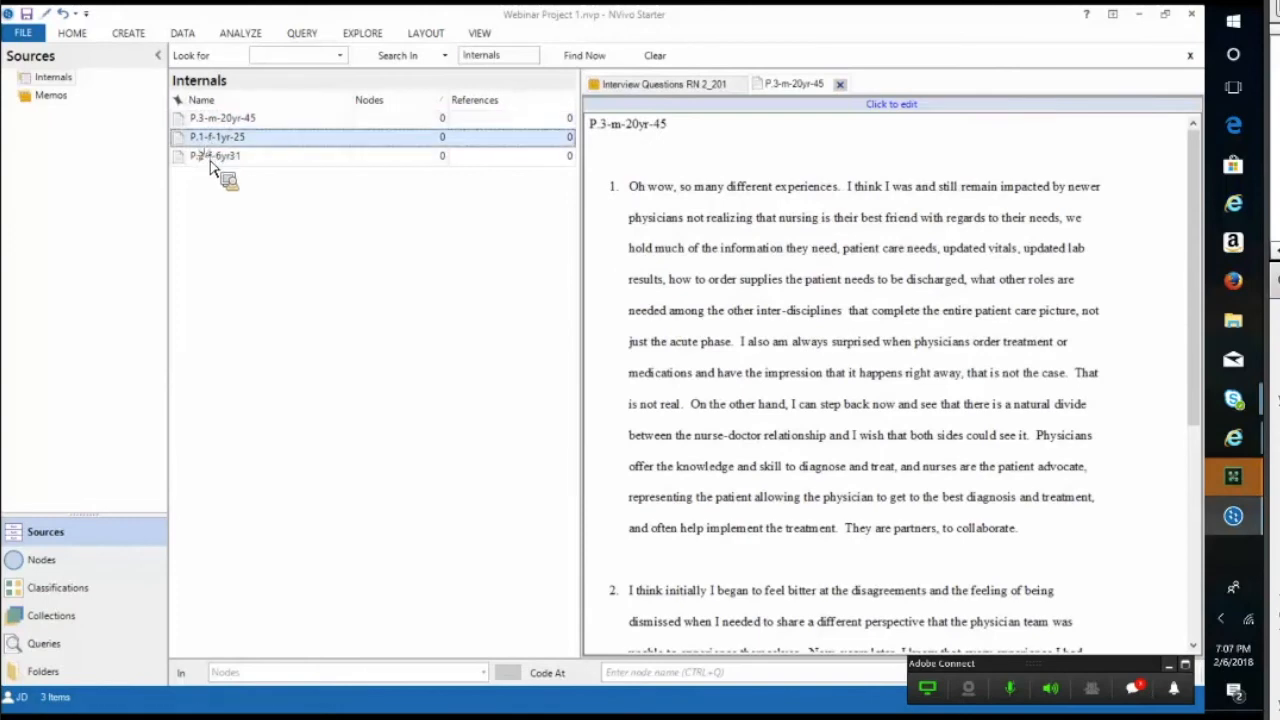
{"action": "double_click", "coordinate": [214, 156]}
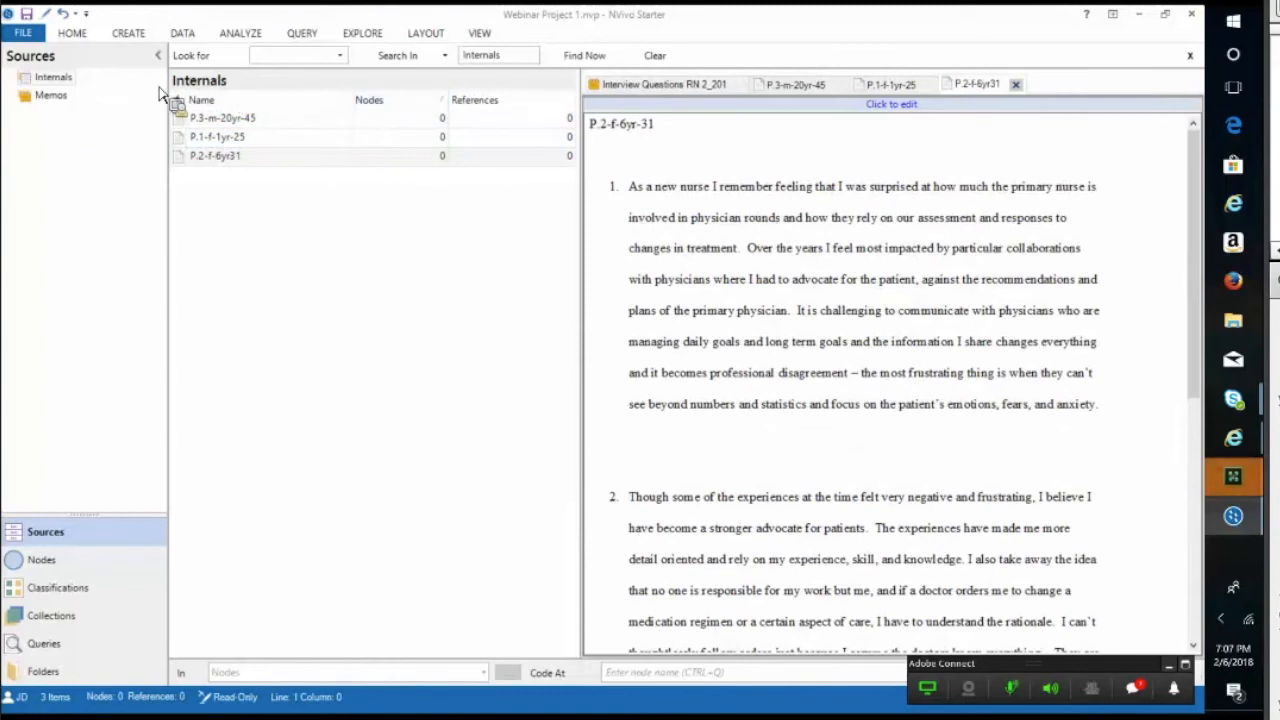
{"action": "left_click", "coordinate": [50, 94]}
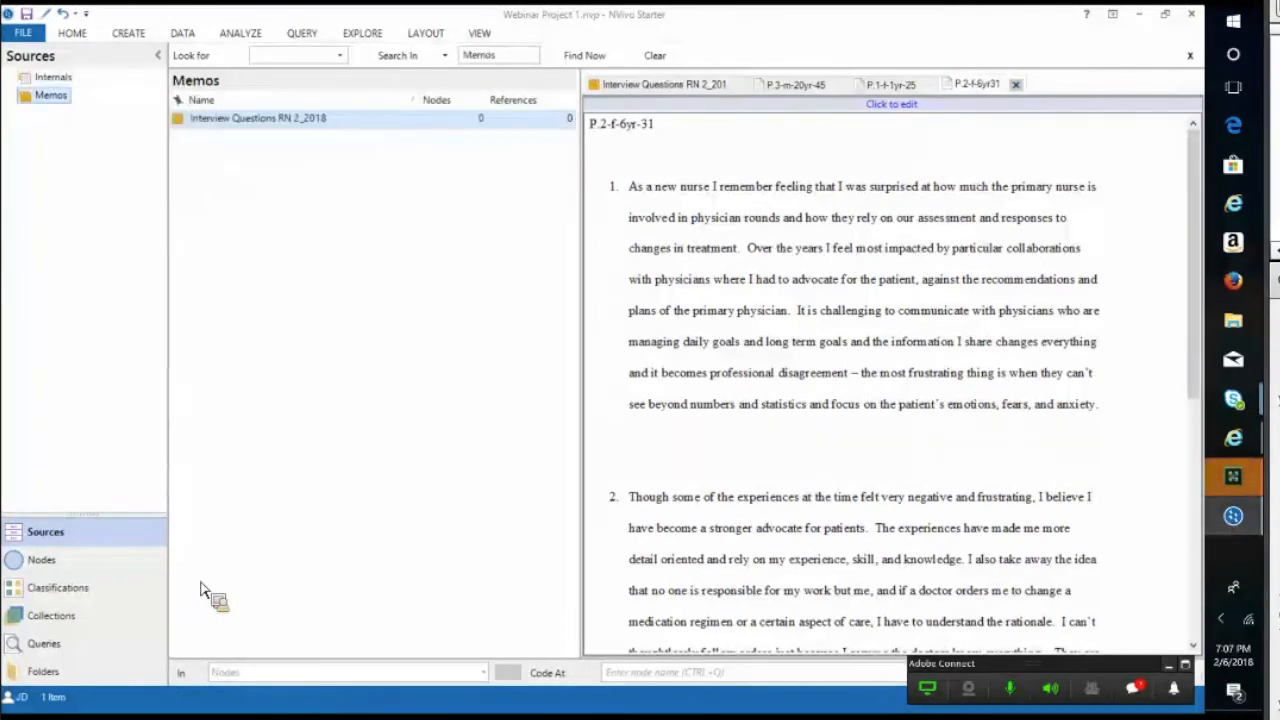
{"action": "mouse_move", "coordinate": [156, 322]}
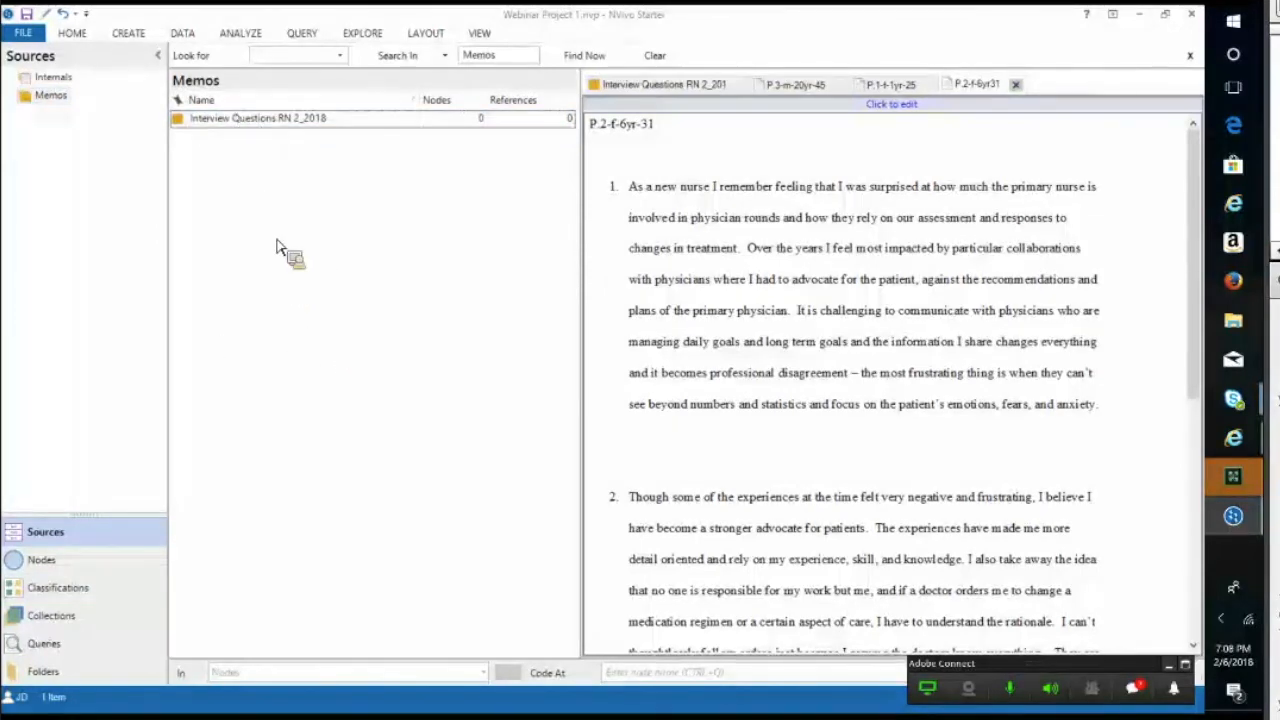
Switch from Memos to the empty Nodes area, inspecting context menus along the way
{"action": "right_click", "coordinate": [284, 250]}
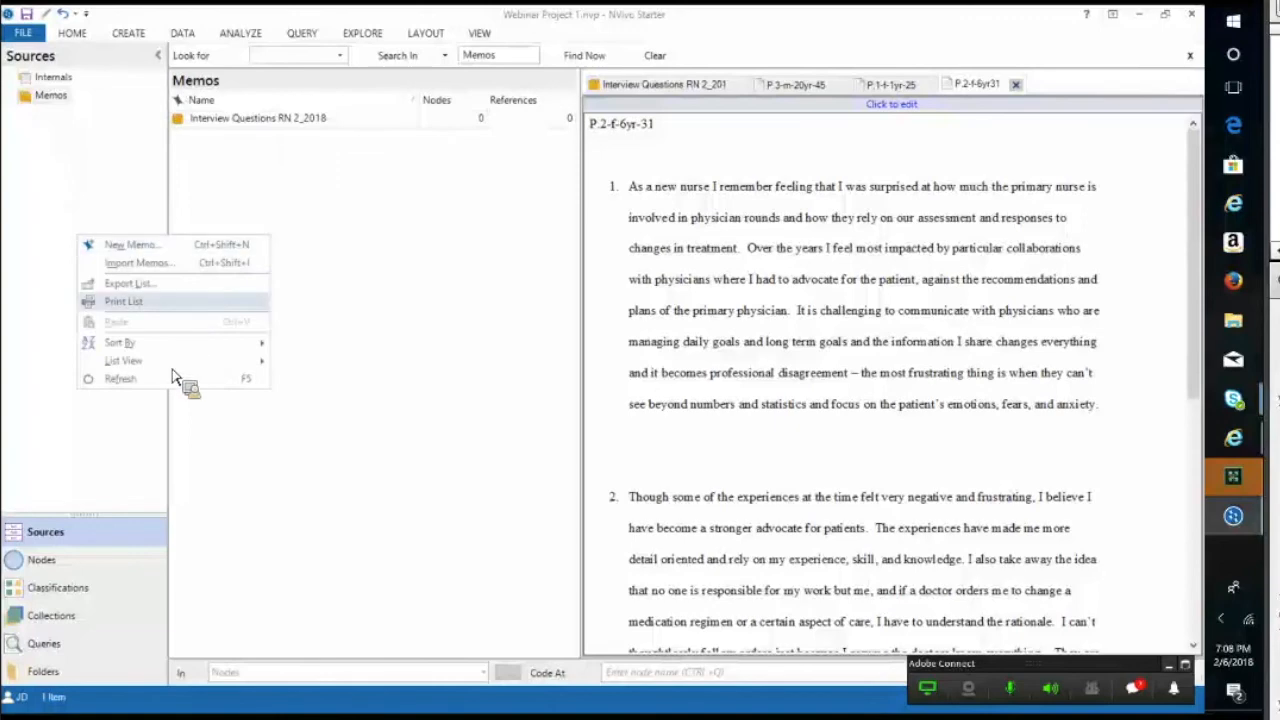
{"action": "mouse_move", "coordinate": [88, 584]}
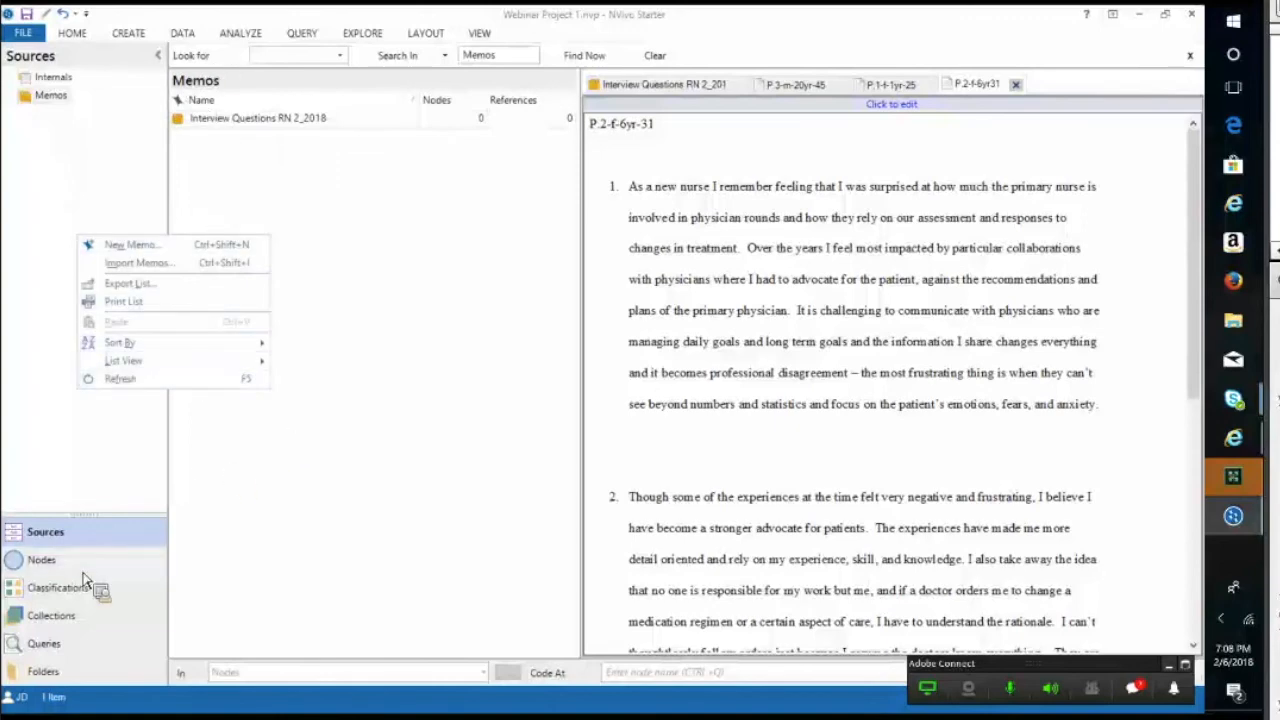
{"action": "left_click", "coordinate": [42, 560]}
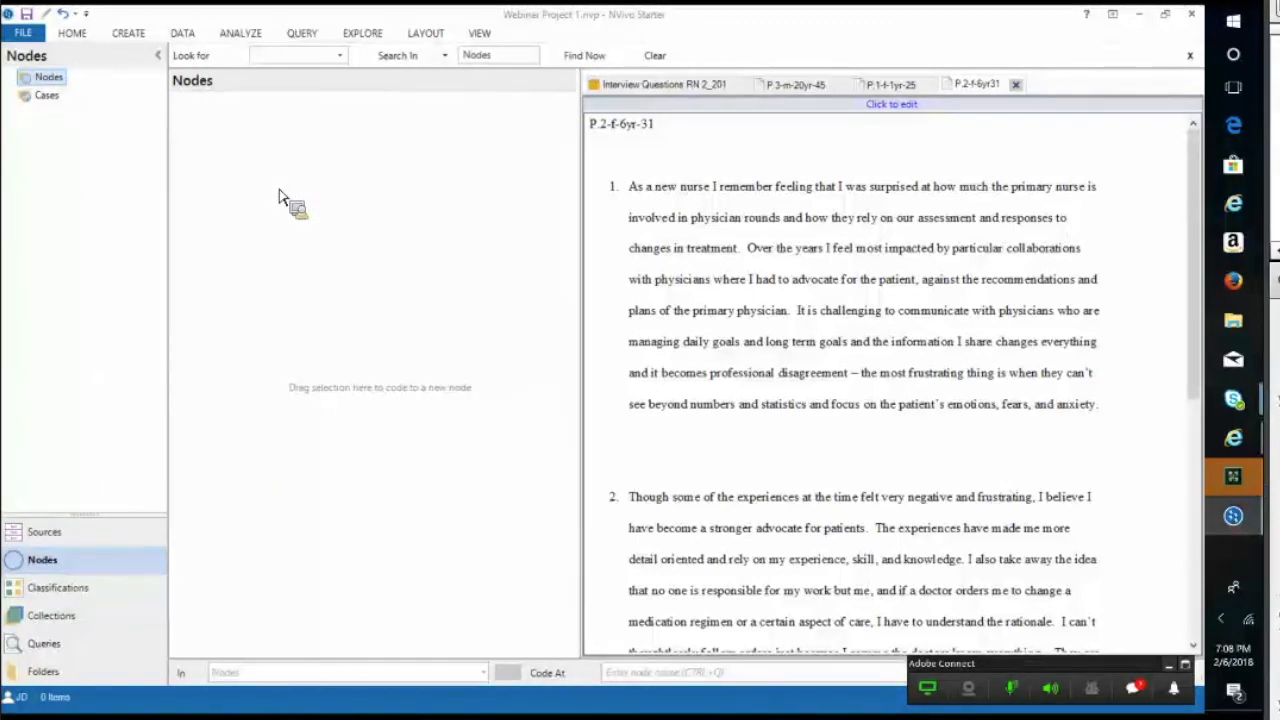
{"action": "right_click", "coordinate": [284, 200]}
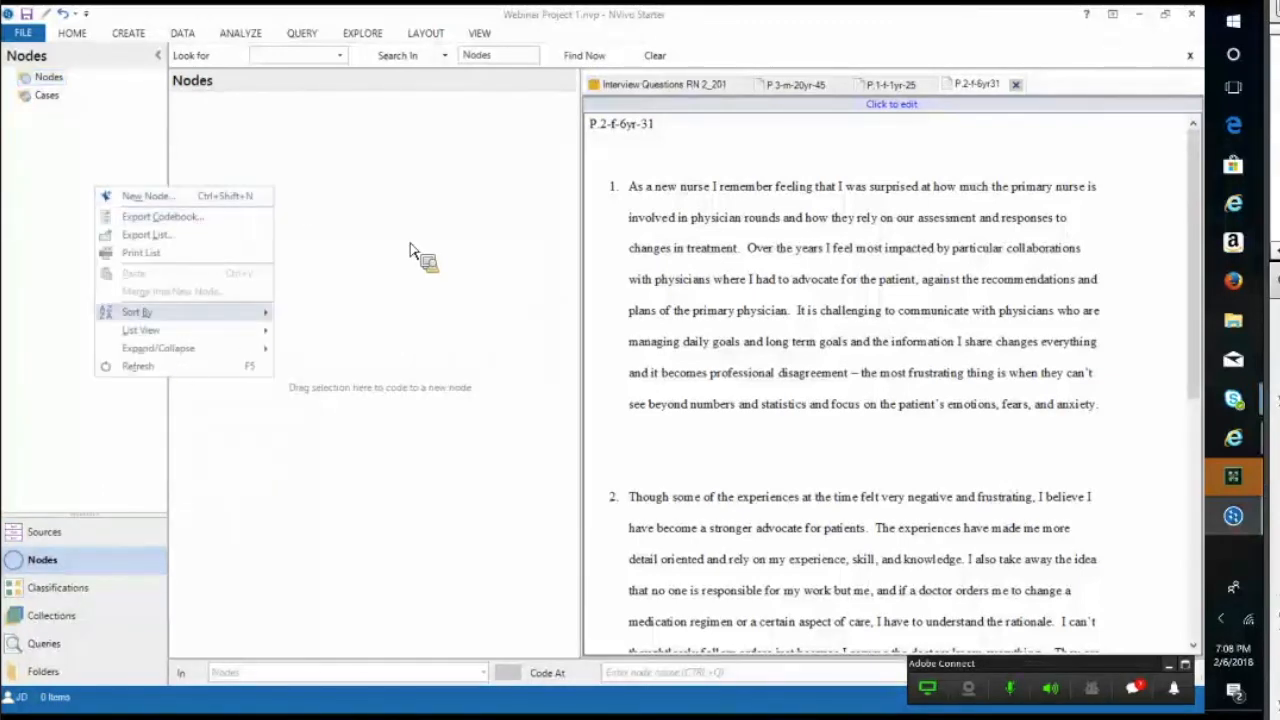
{"action": "left_click", "coordinate": [656, 104]}
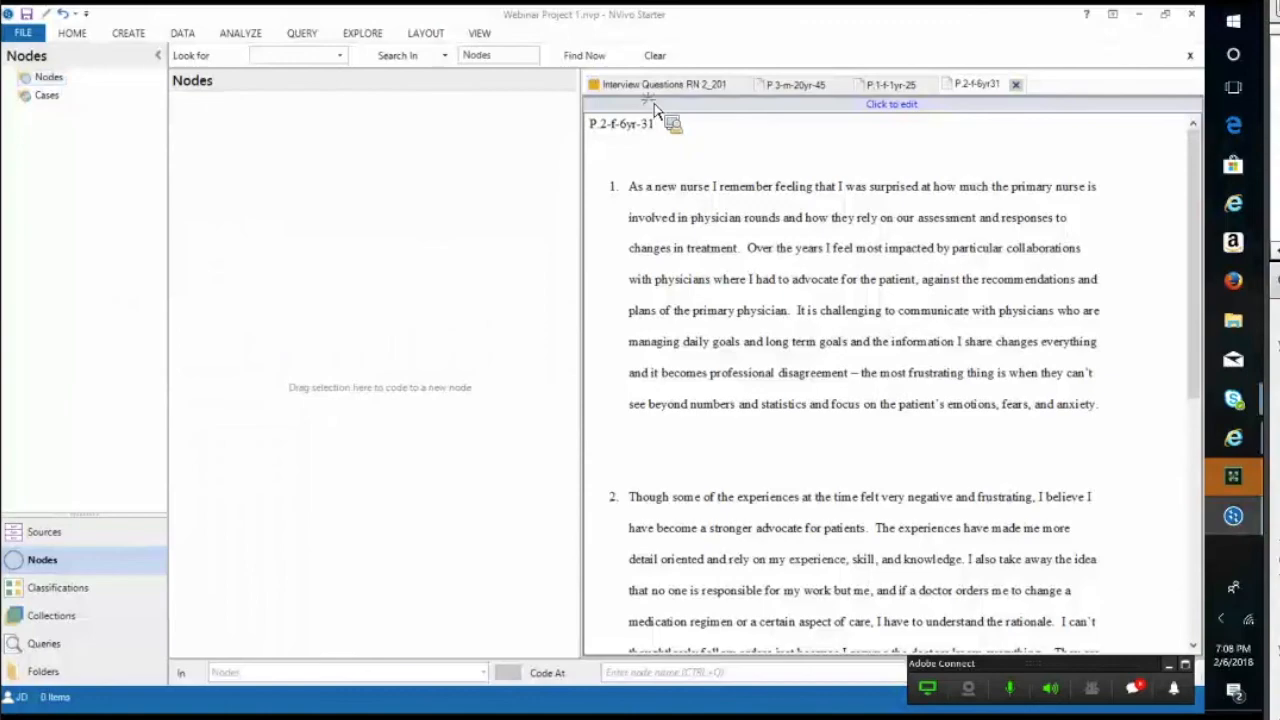
{"action": "left_click", "coordinate": [794, 84]}
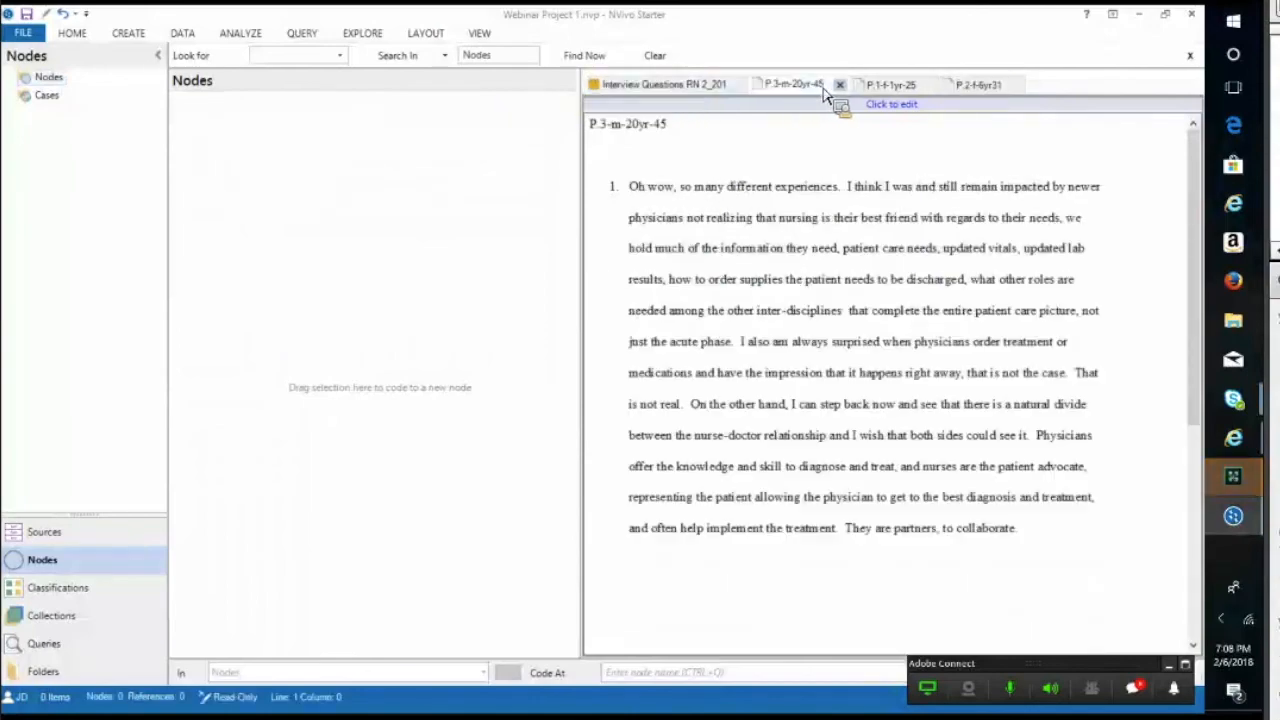
{"action": "left_click", "coordinate": [890, 84]}
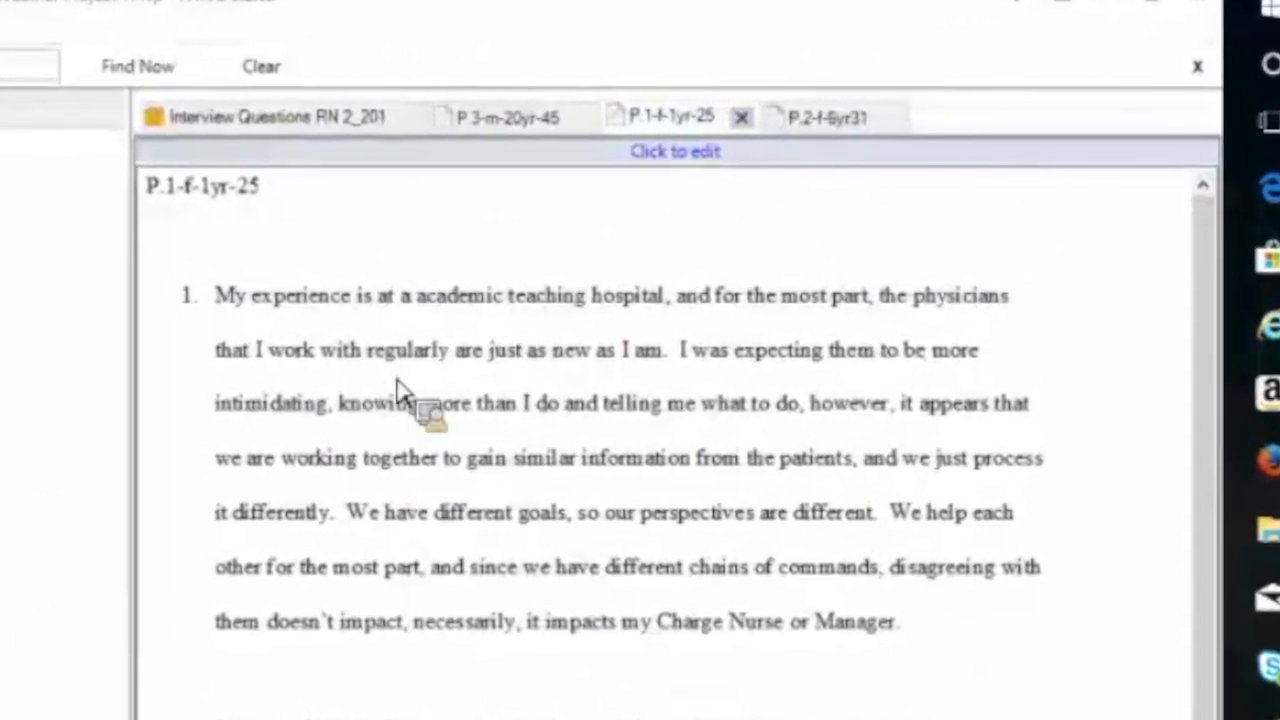
{"action": "left_click", "coordinate": [828, 116]}
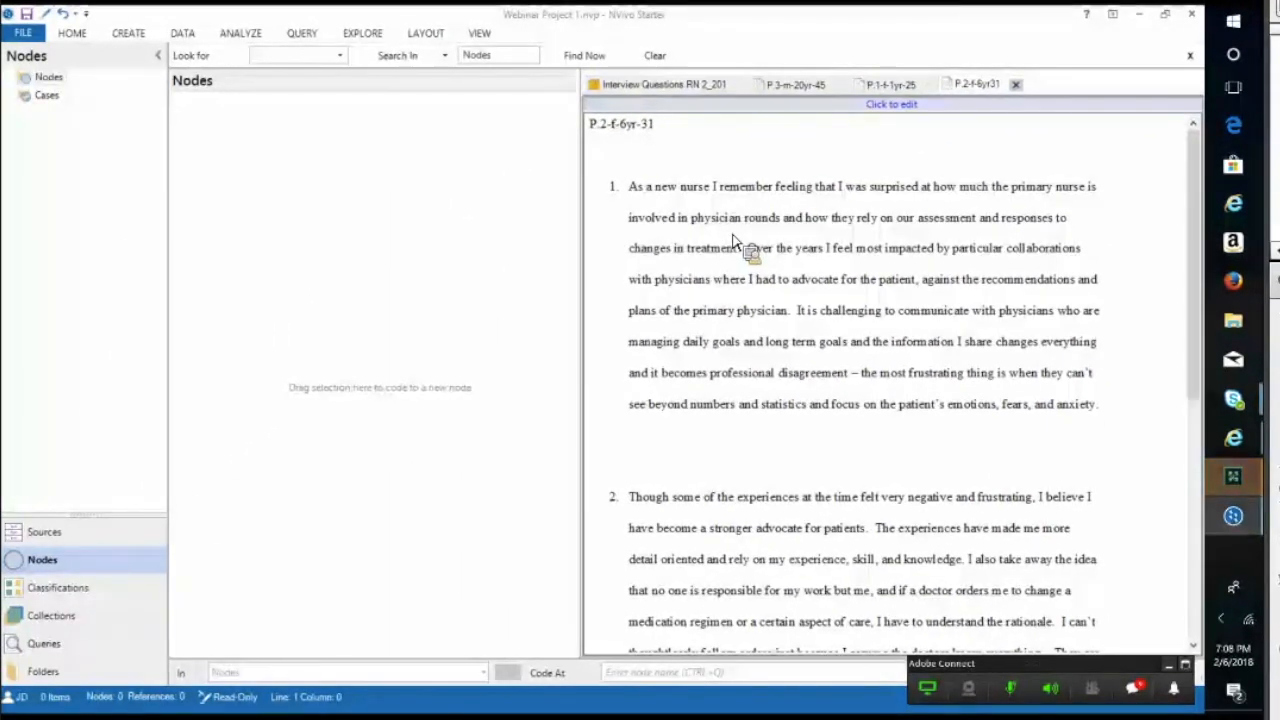
{"action": "mouse_move", "coordinate": [940, 200]}
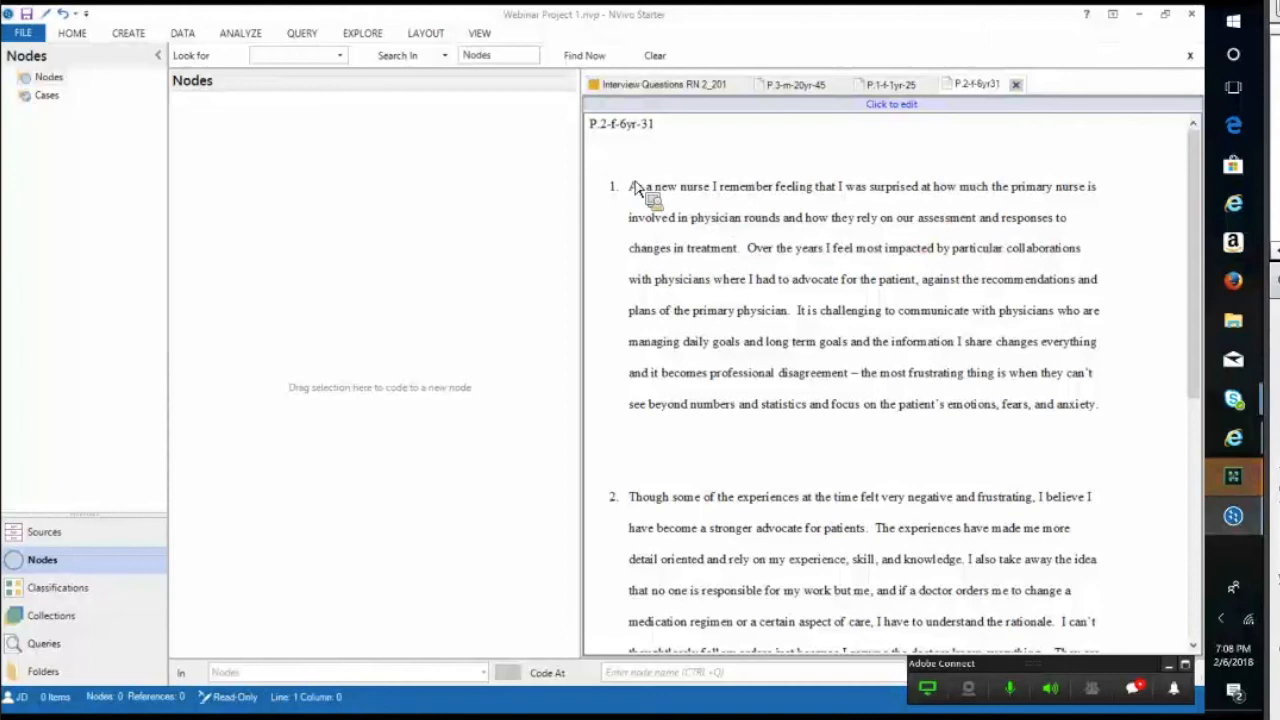
{"action": "mouse_move", "coordinate": [900, 144]}
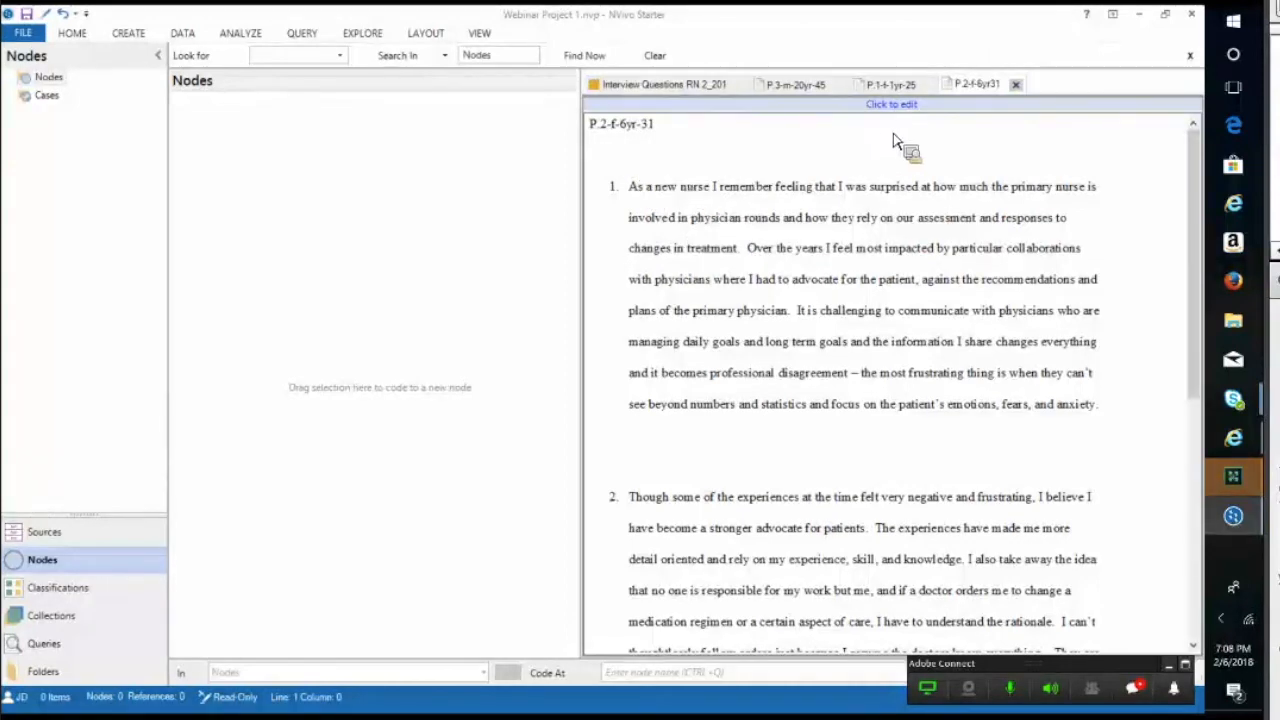
{"action": "mouse_move", "coordinate": [850, 178]}
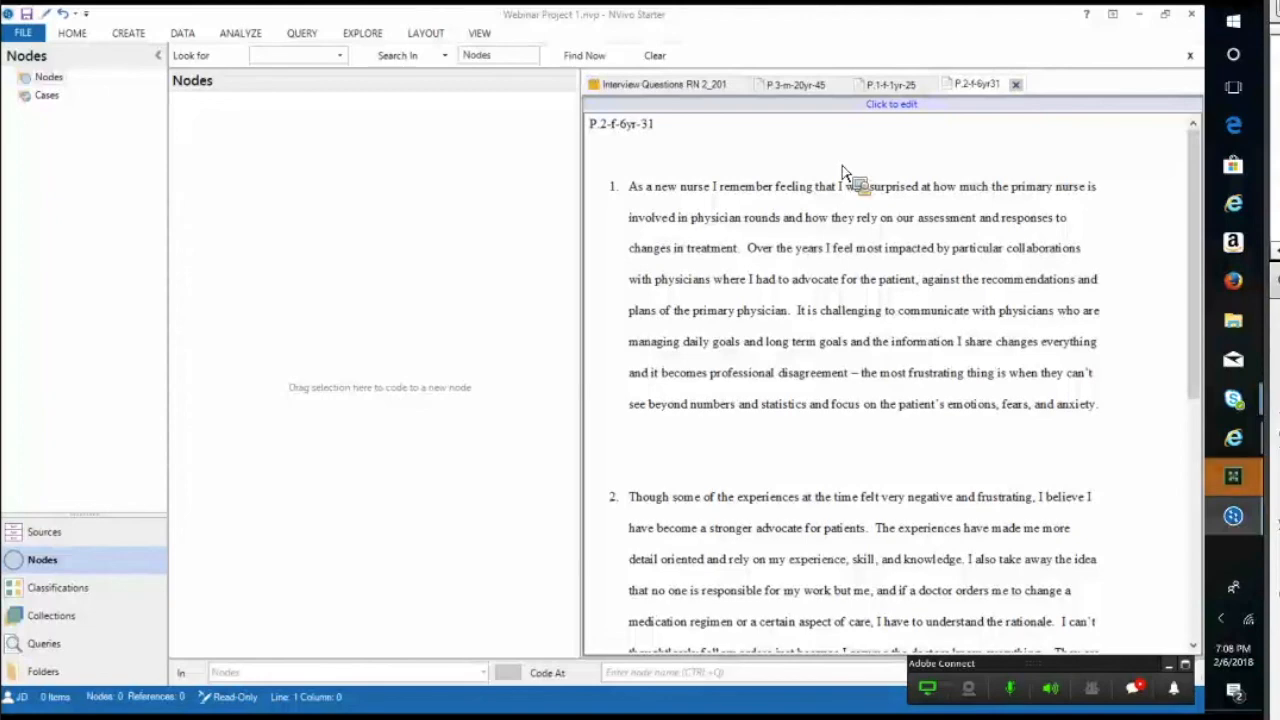
{"action": "mouse_move", "coordinate": [780, 104]}
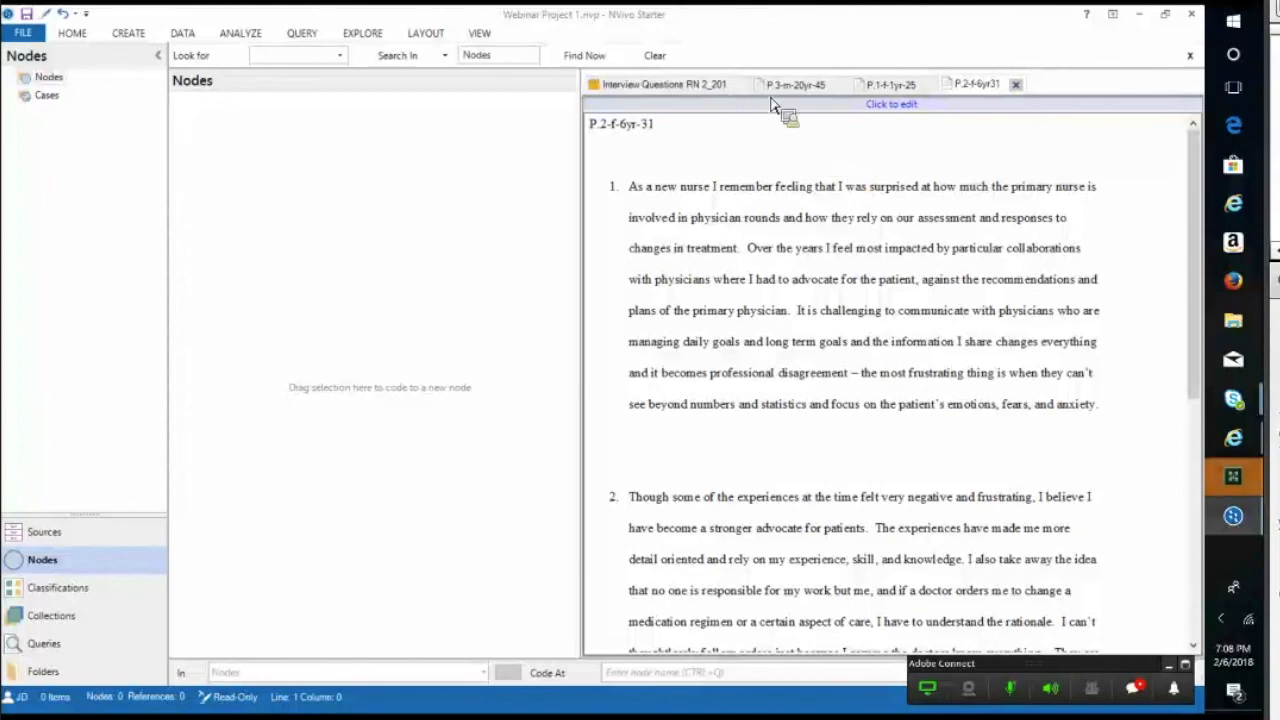
{"action": "mouse_move", "coordinate": [896, 118]}
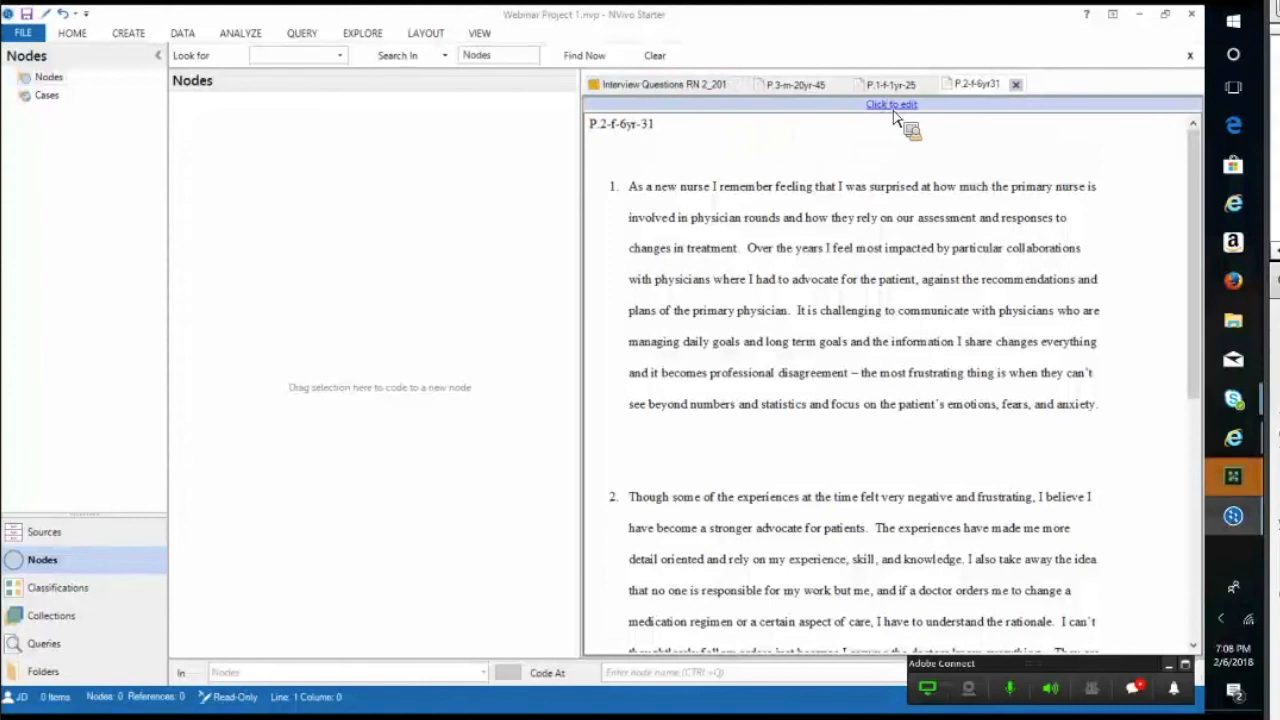
Briefly make P.2-f-6yr31 editable, then return to the Interview Questions memo tab
{"action": "left_click", "coordinate": [890, 104]}
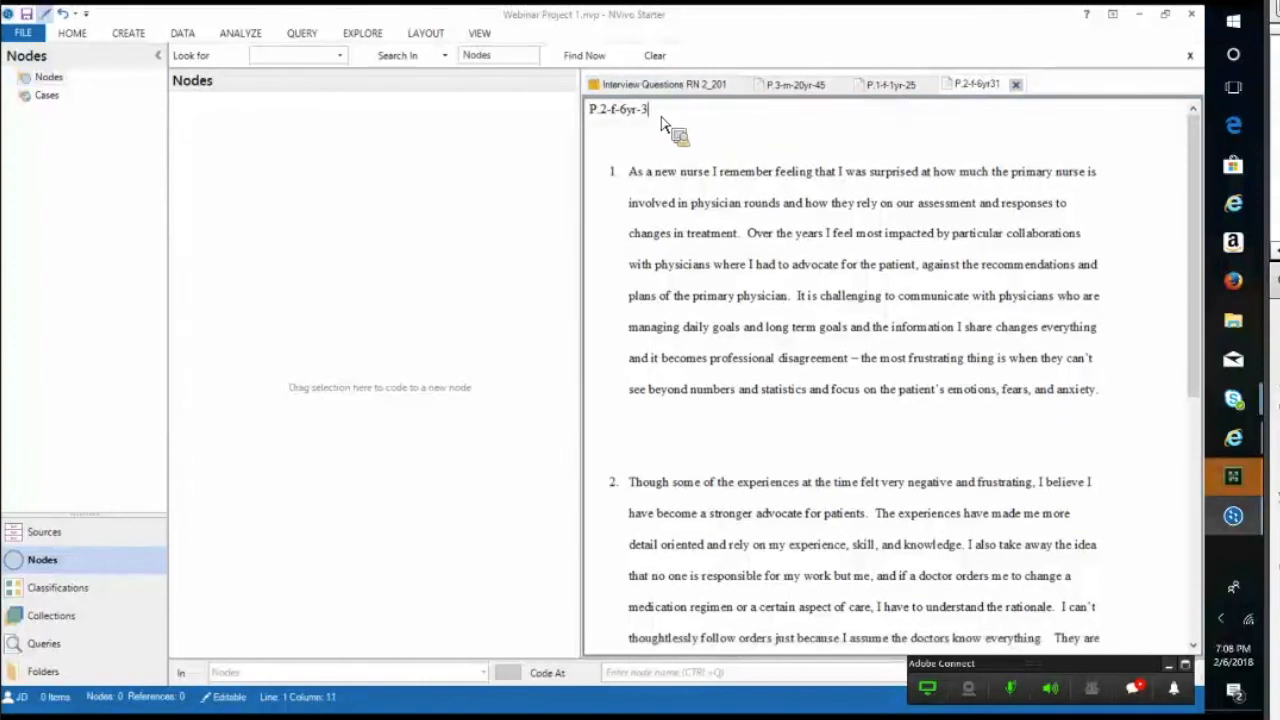
{"action": "type", "text": "2"}
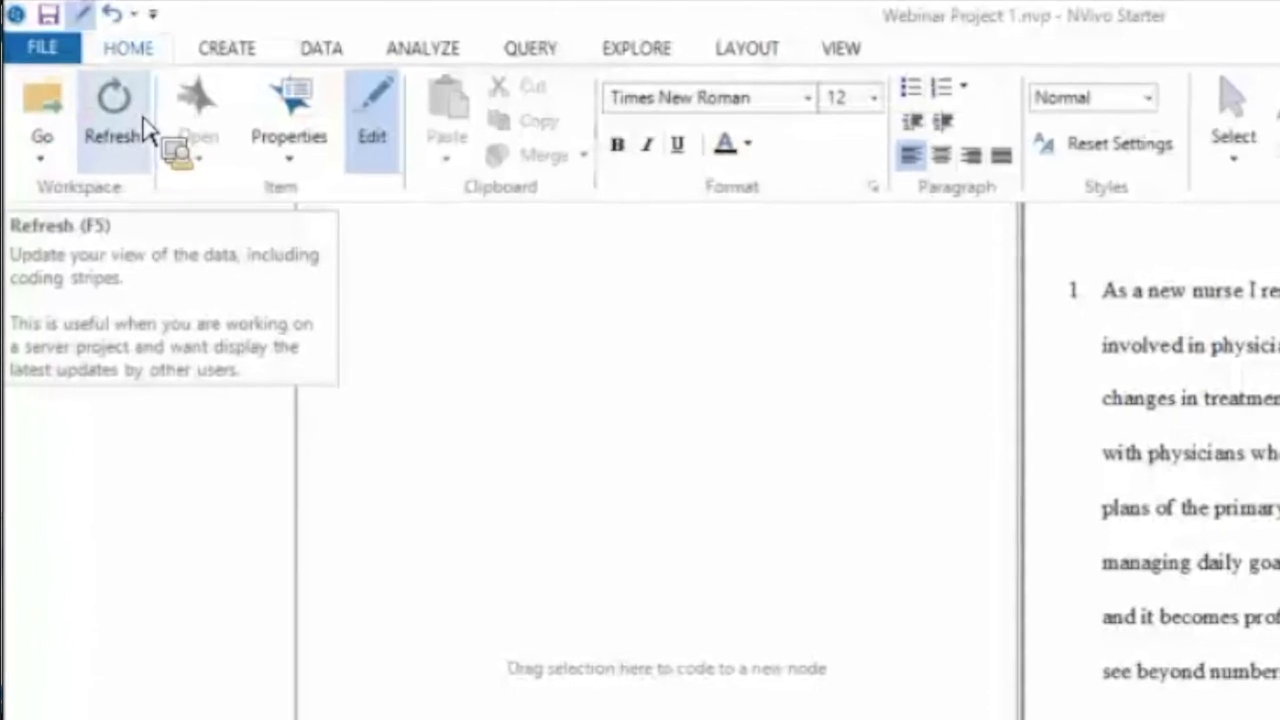
{"action": "mouse_move", "coordinate": [384, 140]}
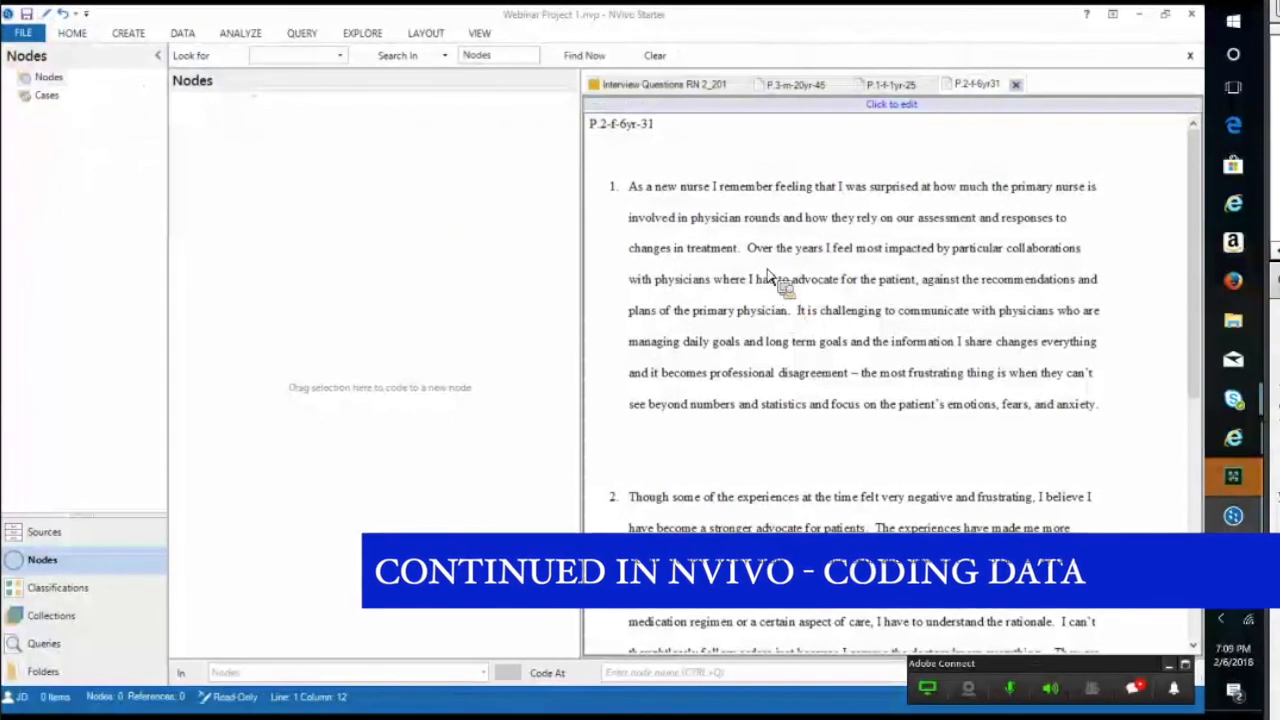
{"action": "left_click", "coordinate": [660, 84]}
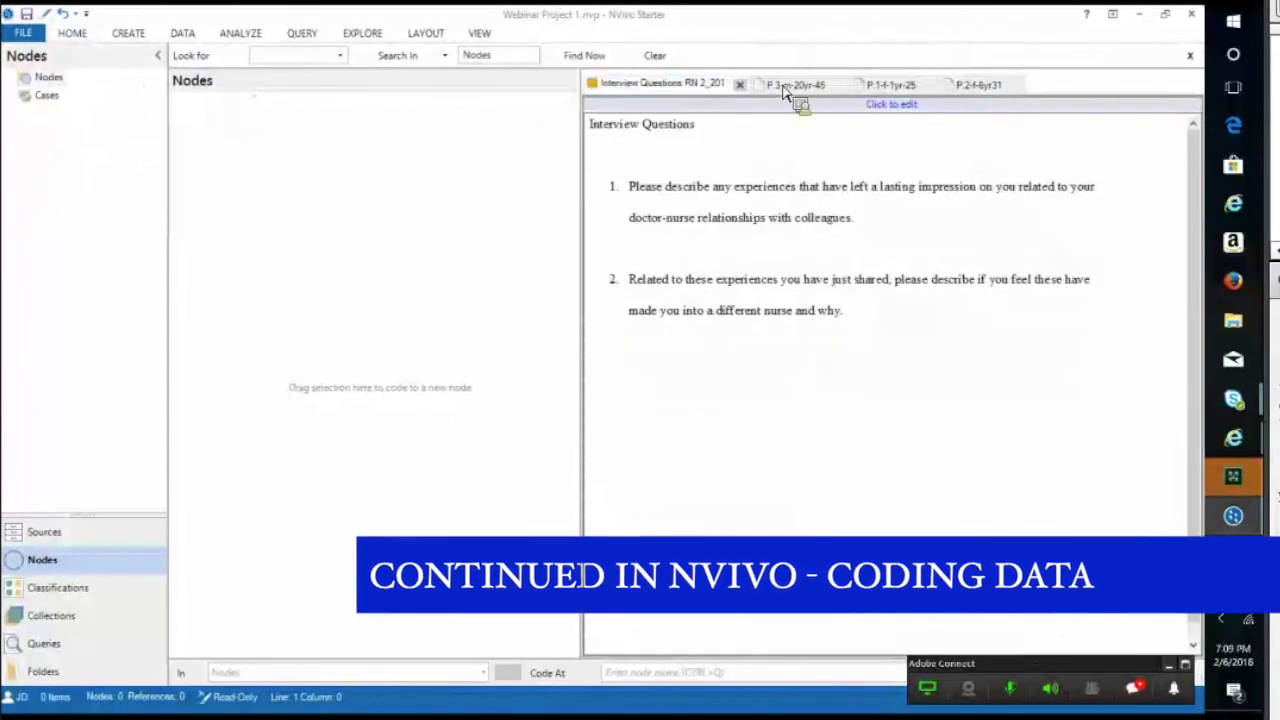